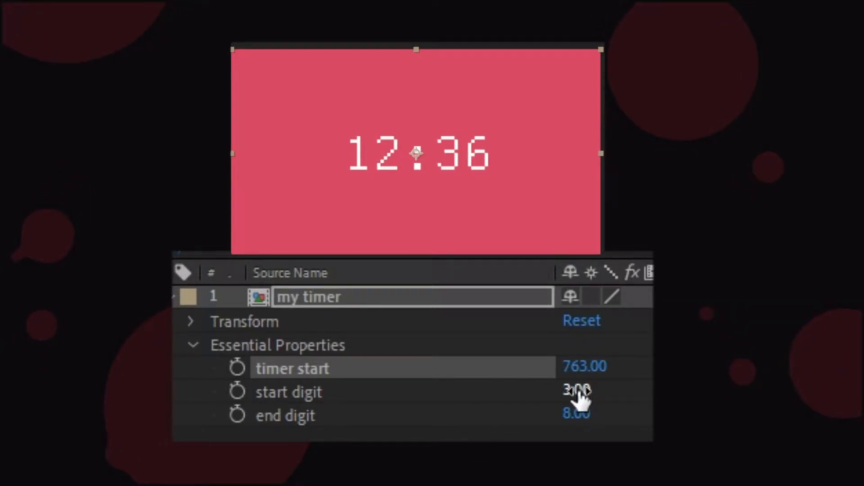
Step: Enter 11 and 9 as the my timer digit range values in Essential Properties
double_click(576, 391)
type("0")
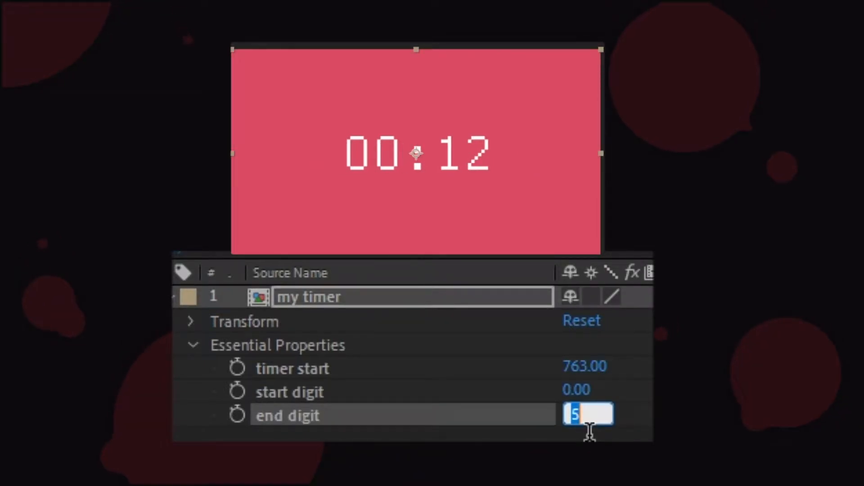
type("11.00")
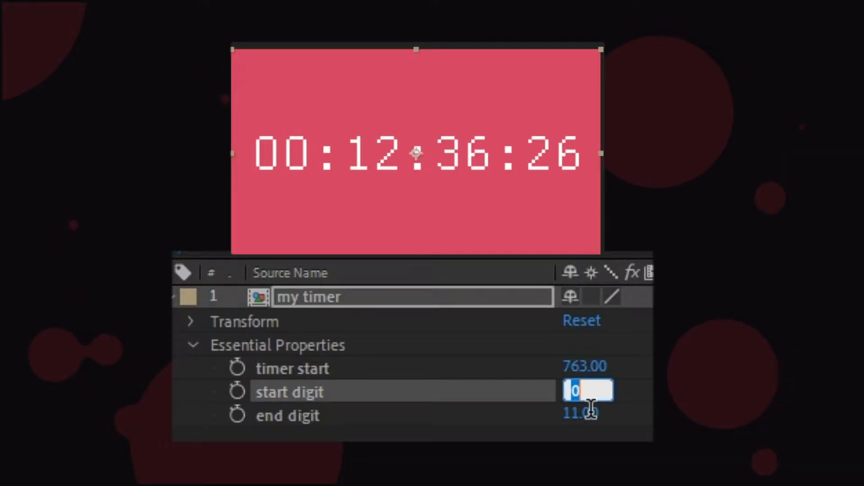
type("9")
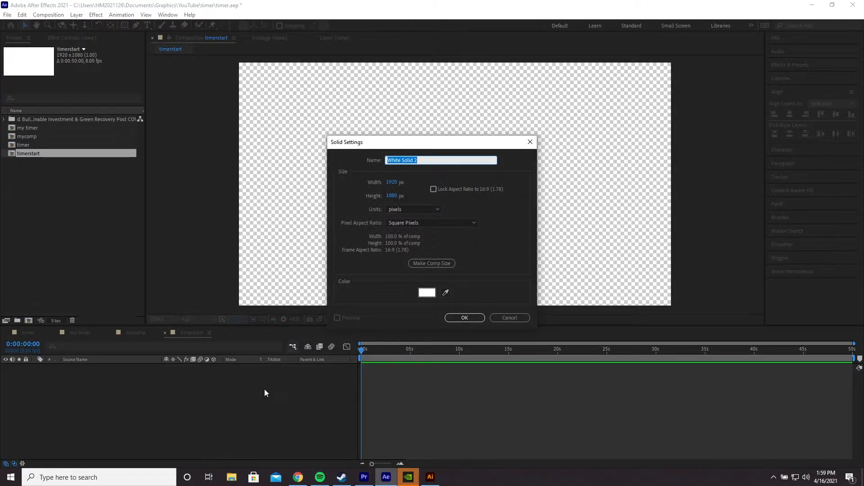
Step: Name the new solid bg and give it a pink colour
type("bg")
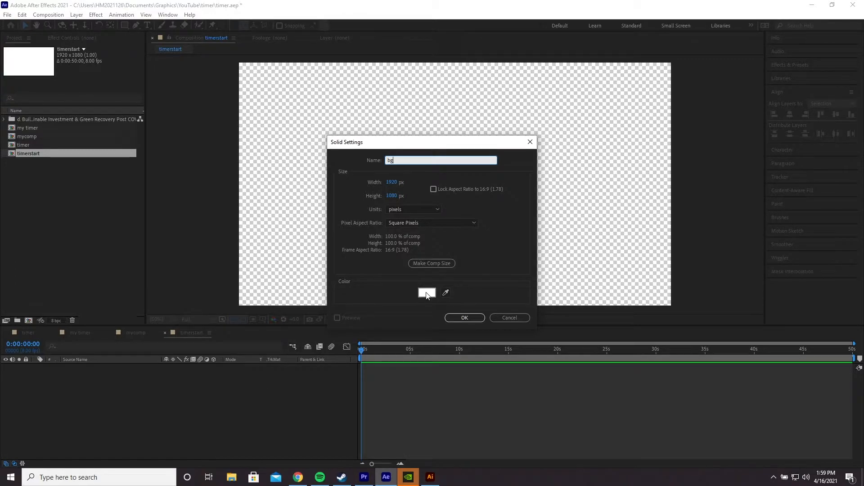
left_click(464, 318)
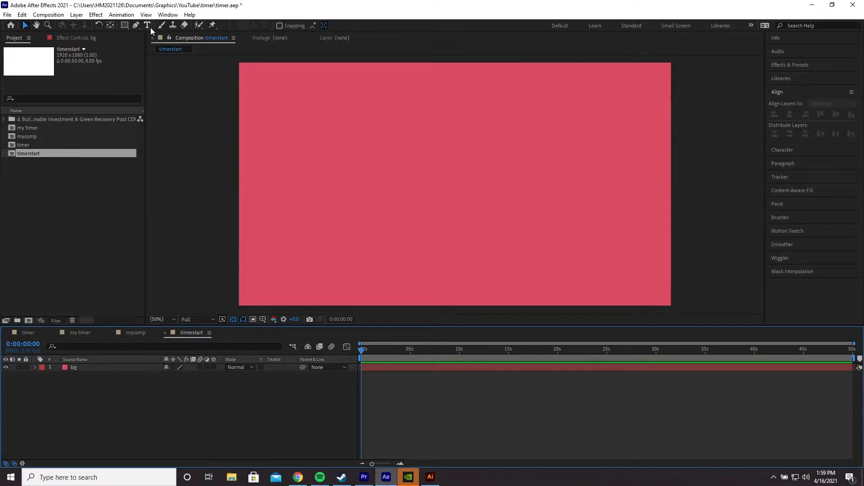
mouse_move(147, 25)
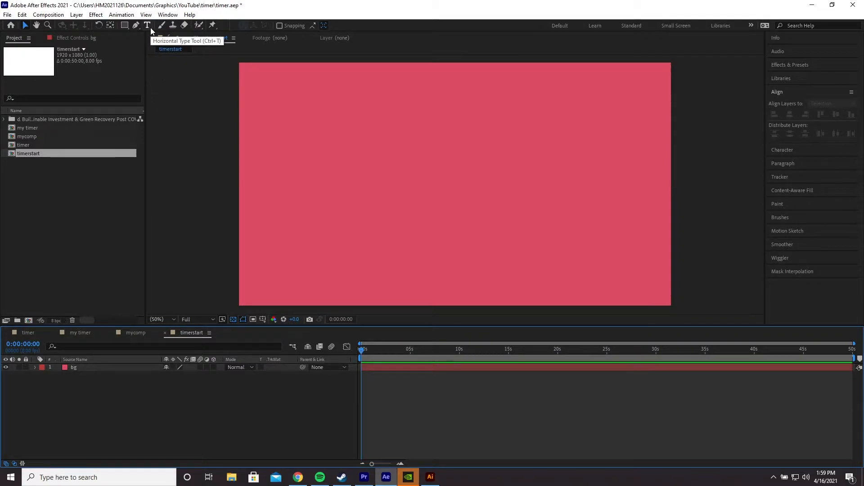
Step: Type 00:00 as text, centre it in the comp, and scale it to 705%
left_click(406, 199)
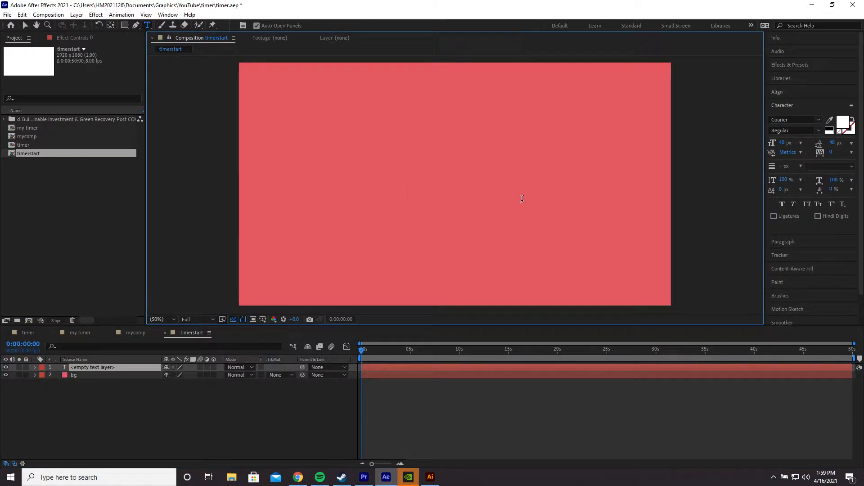
type("00:00")
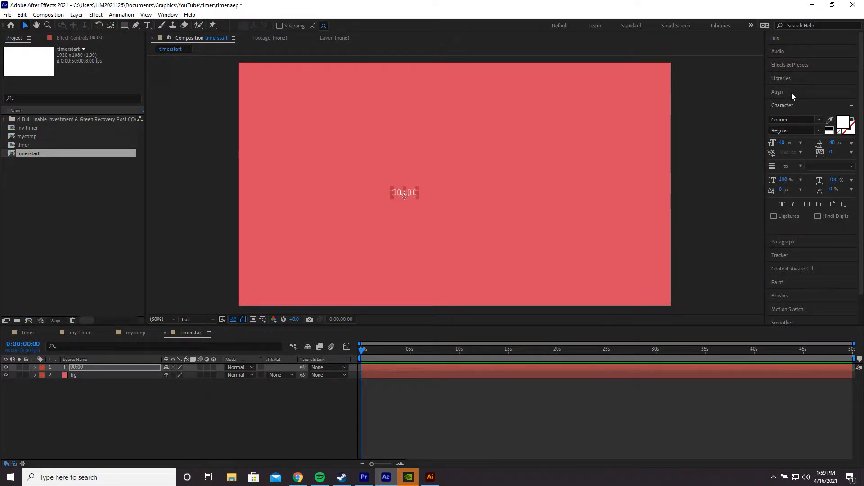
left_click(778, 91)
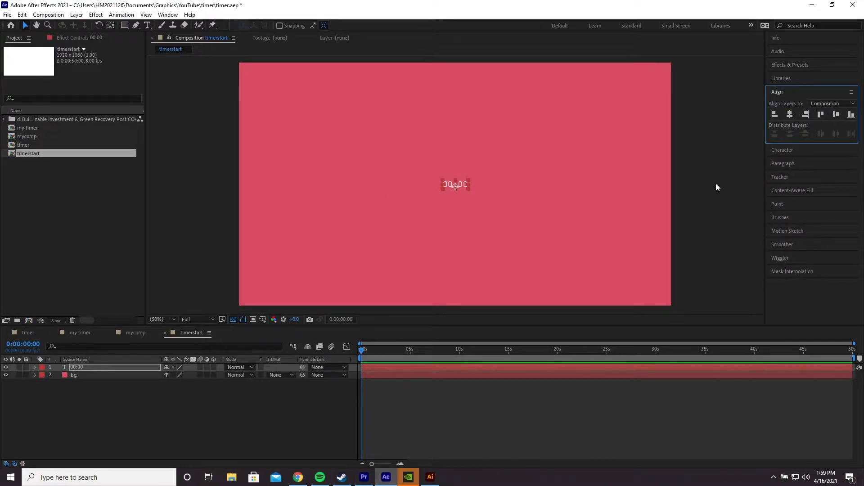
left_click(34, 367)
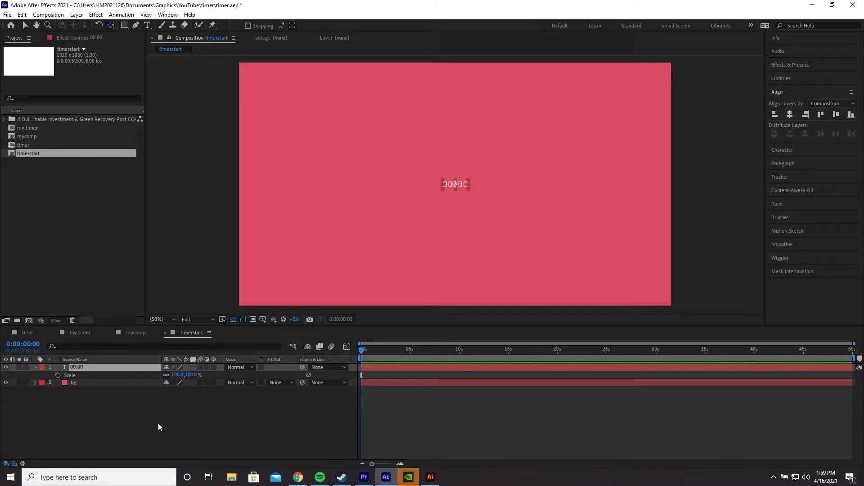
left_click(34, 367)
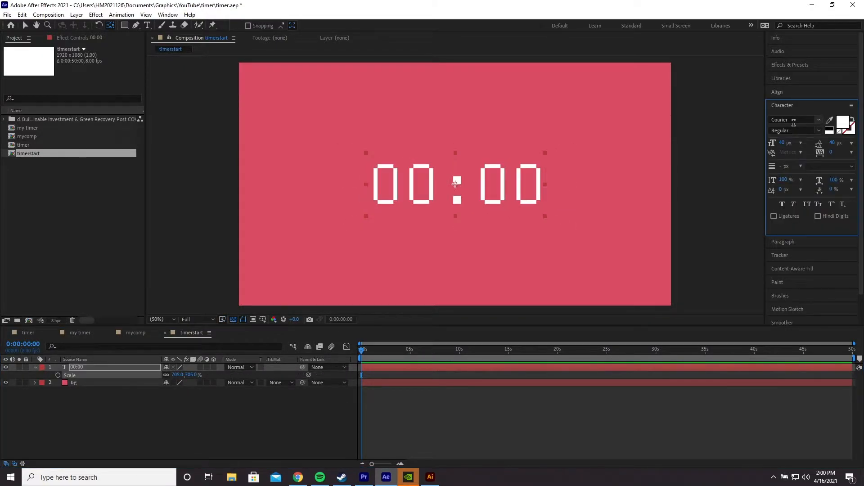
mouse_move(794, 120)
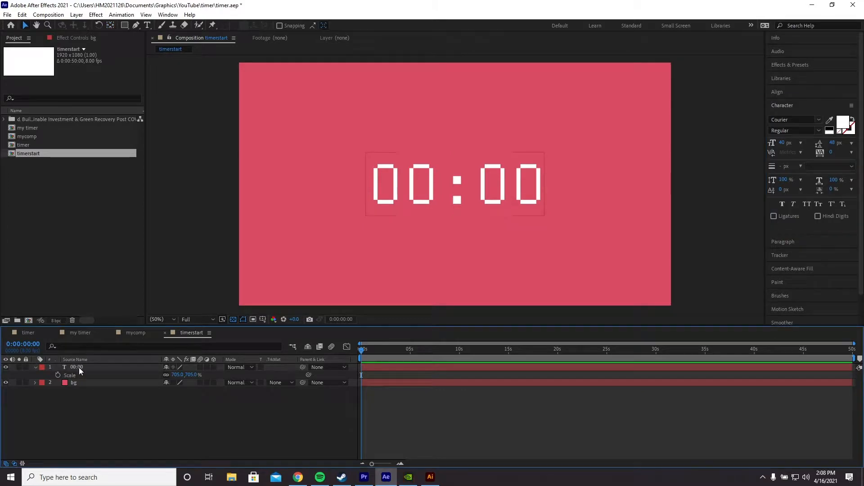
Step: Select the 00:00 text layer and expand its Text properties to reach Source Text
left_click(34, 367)
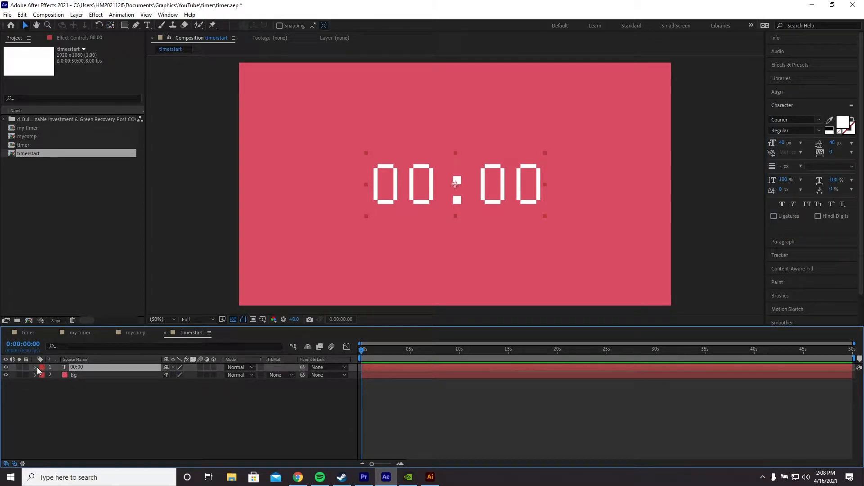
left_click(34, 367)
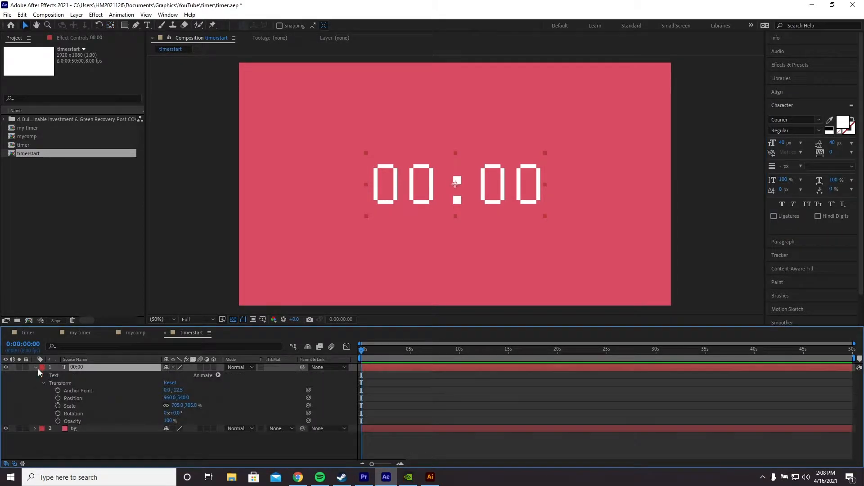
left_click(43, 376)
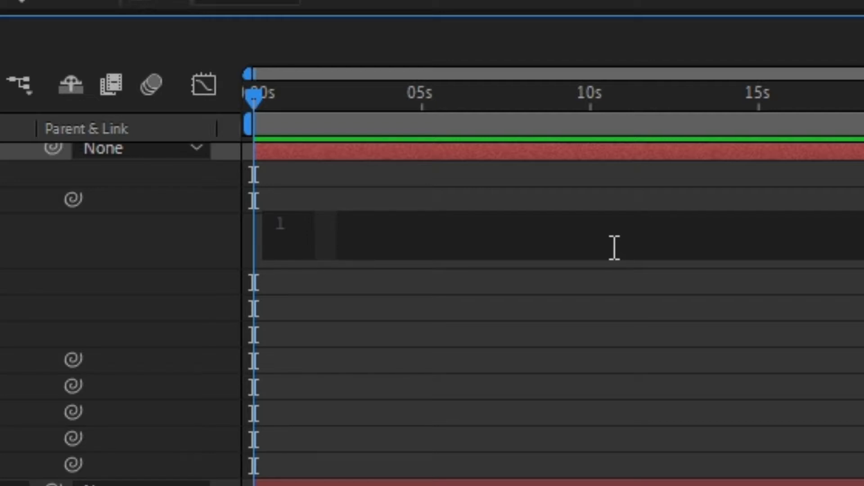
Step: Type the expression lines startTime = 50; and currentTime = startTime - time;
left_click(339, 223)
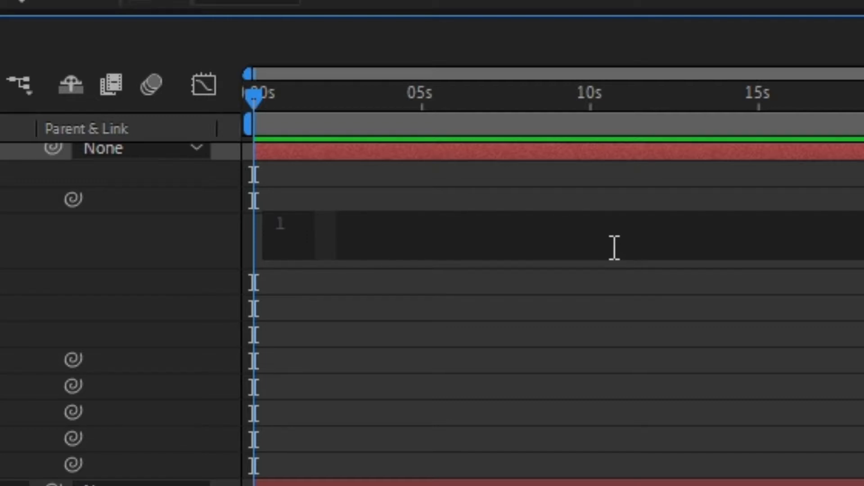
type("startTime =")
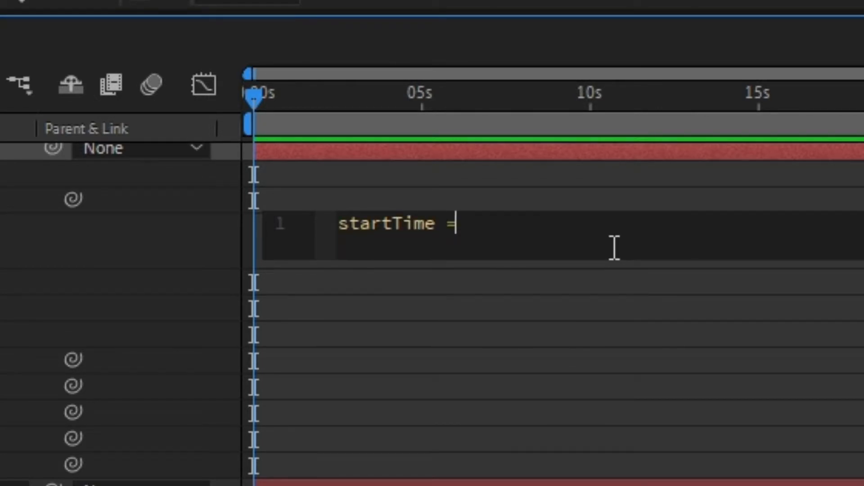
type("50;")
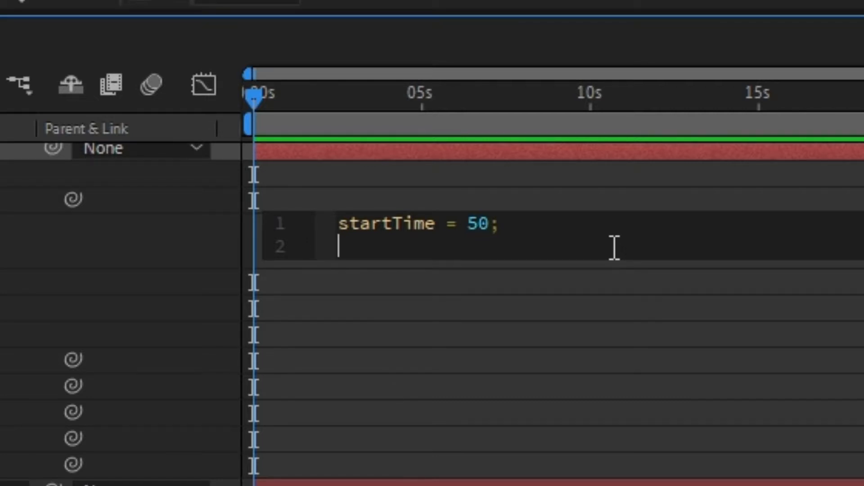
type("curr")
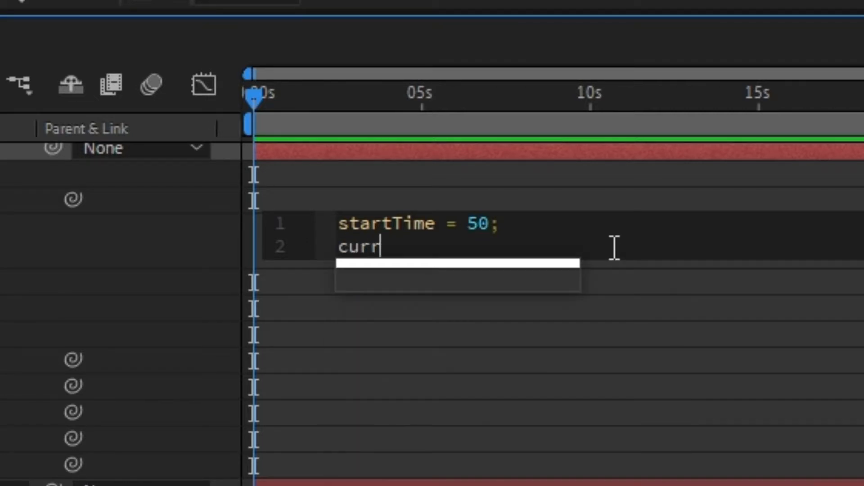
type("entTime =")
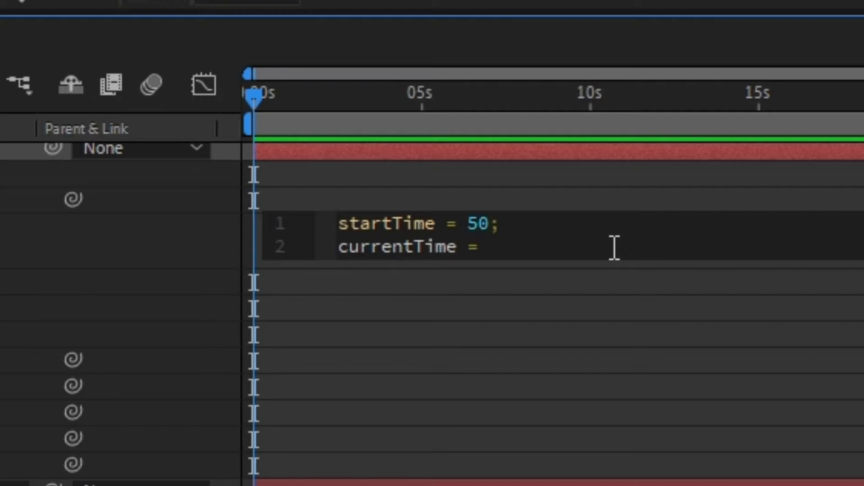
type("startTime")
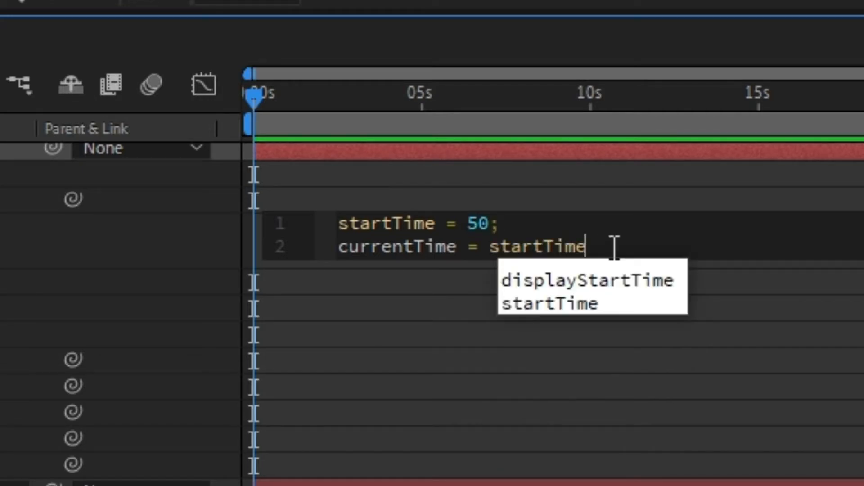
type("- time;")
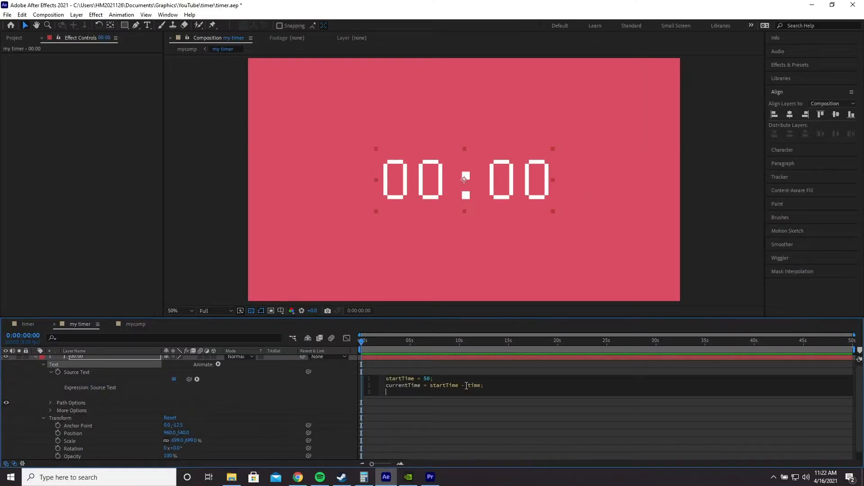
Step: Commit the expression, move the playhead to 0:00:06:04, and return to the expression
left_click(413, 341)
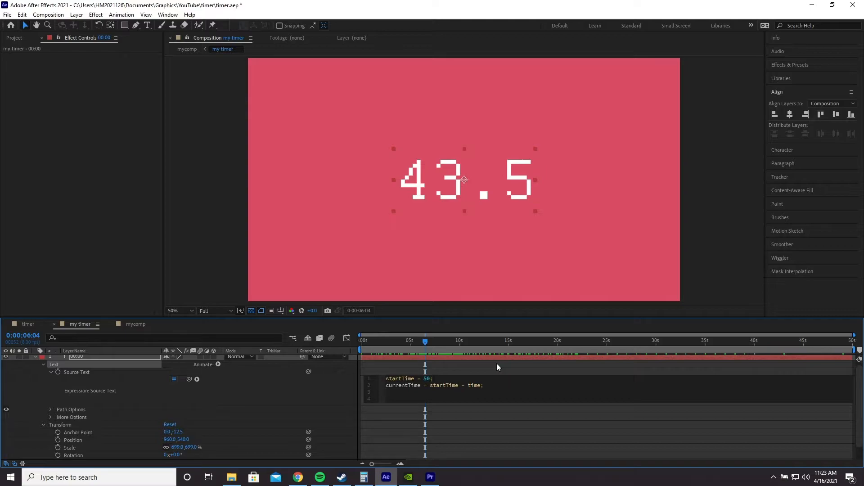
left_click(387, 392)
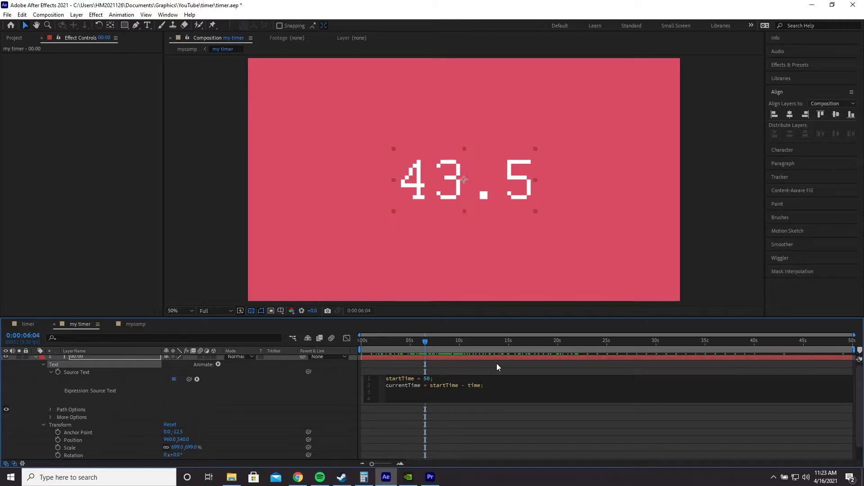
left_click(385, 392)
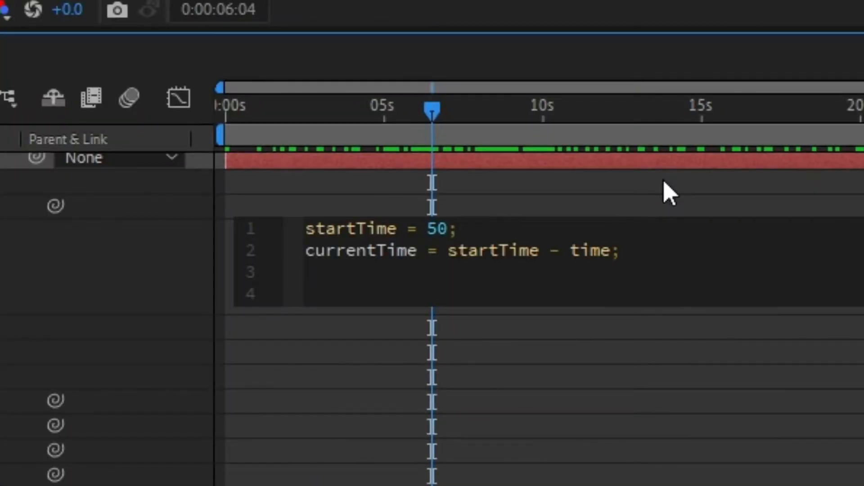
Step: Add the line formattedTime = timeToTimecode(currentTime); using autocomplete
type("formattedTime")
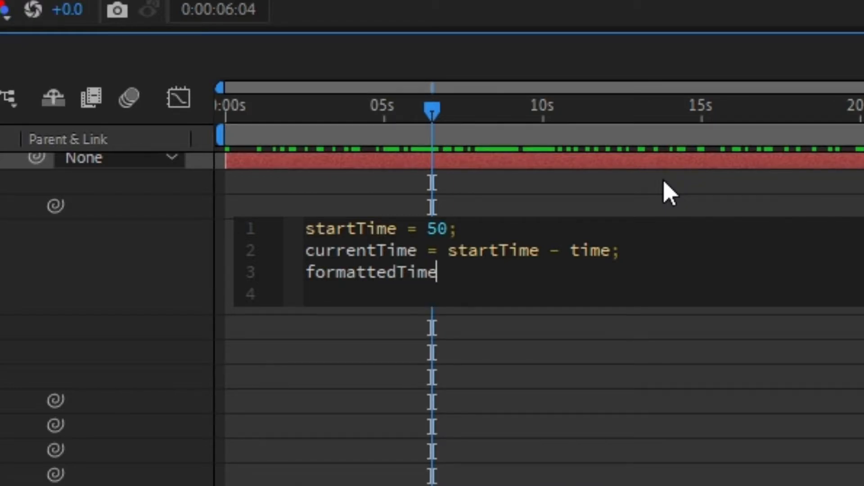
type("=")
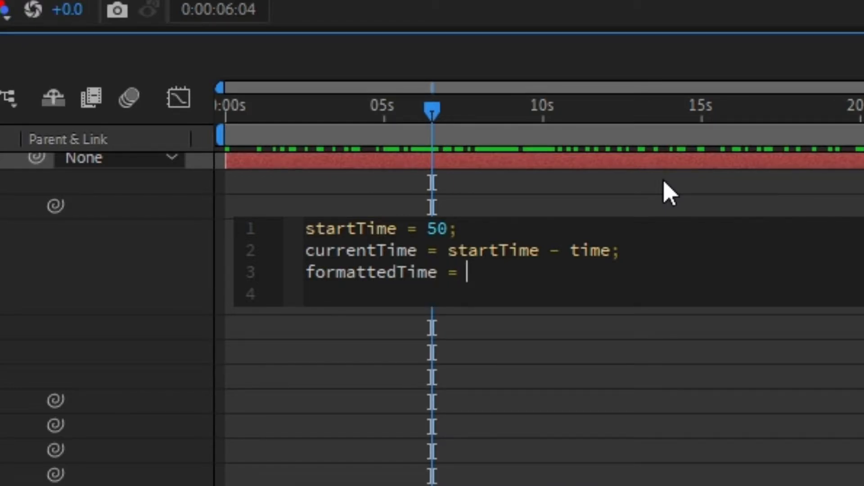
type("tiem")
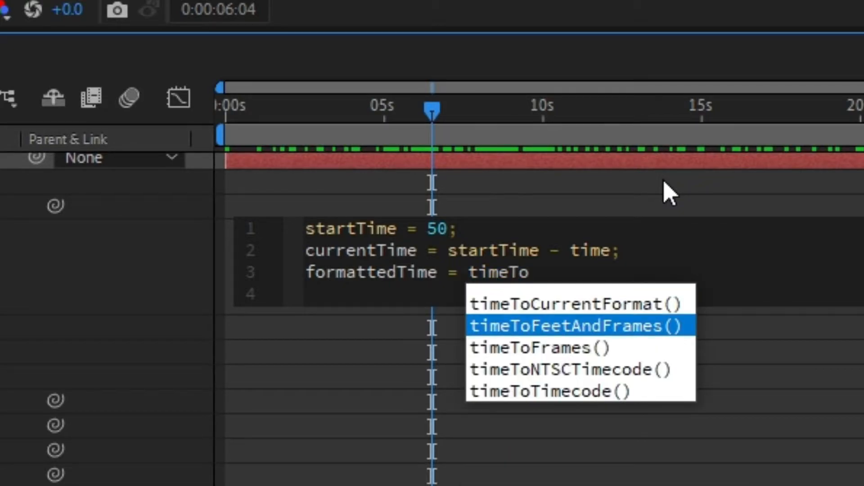
left_click(540, 391)
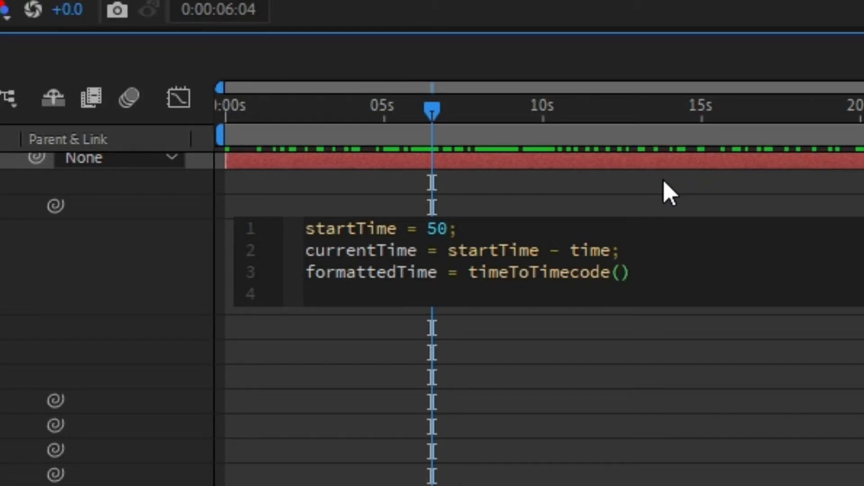
left_click(618, 272)
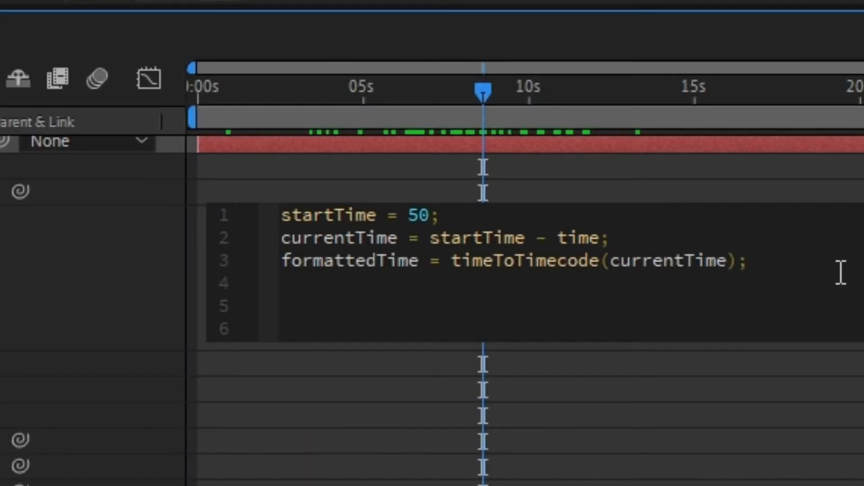
Step: Add expression lines start = 0; and end = 6;
left_click(280, 306)
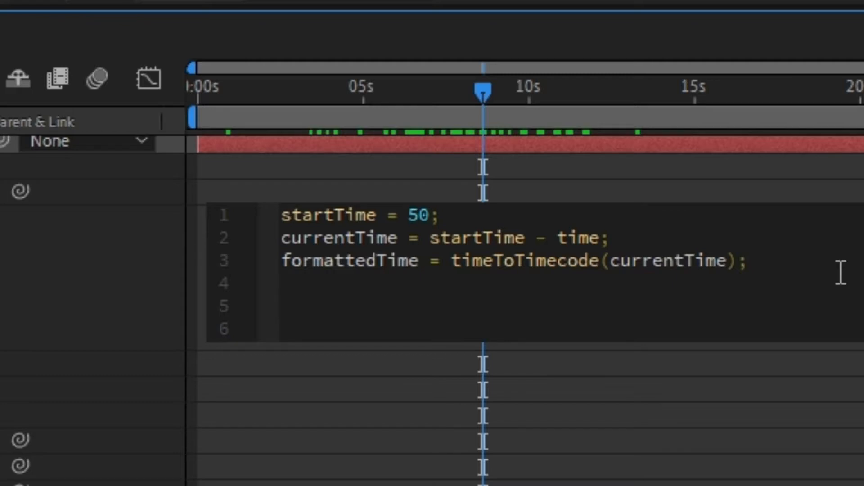
type("start = 0")
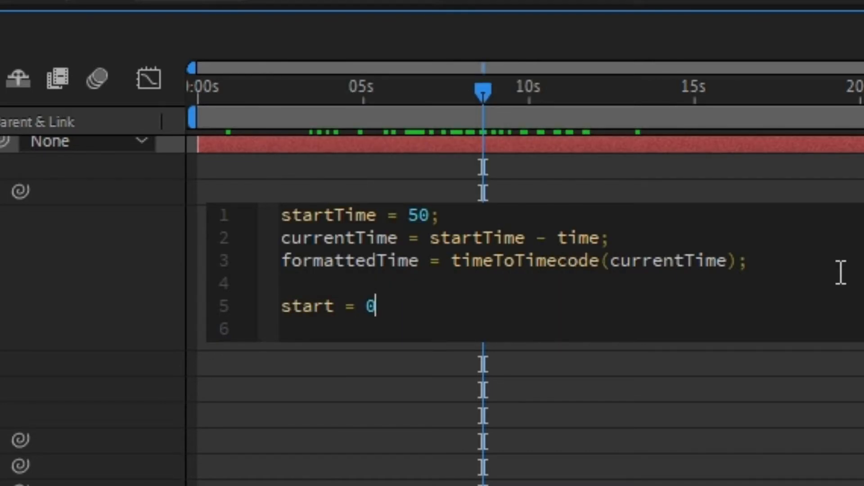
type(";")
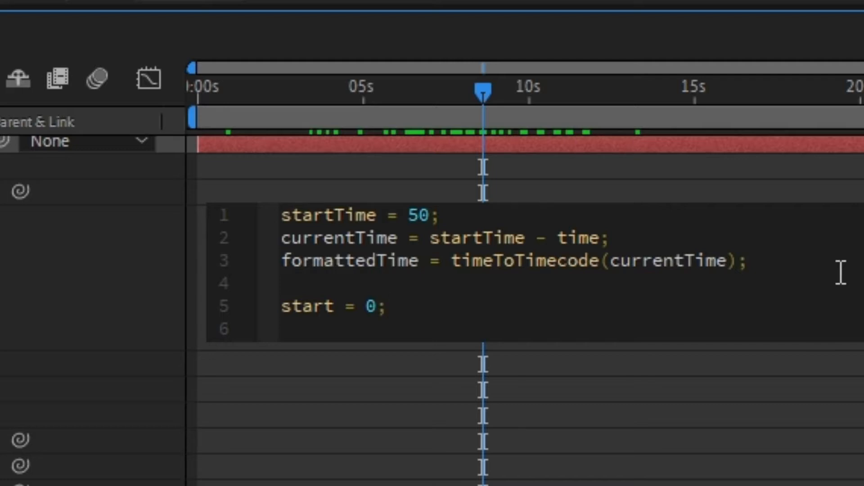
left_click(383, 306)
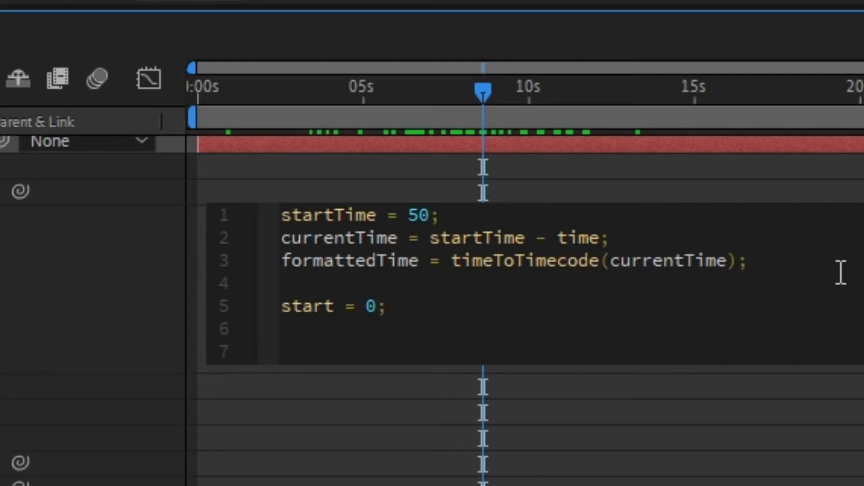
left_click(282, 328)
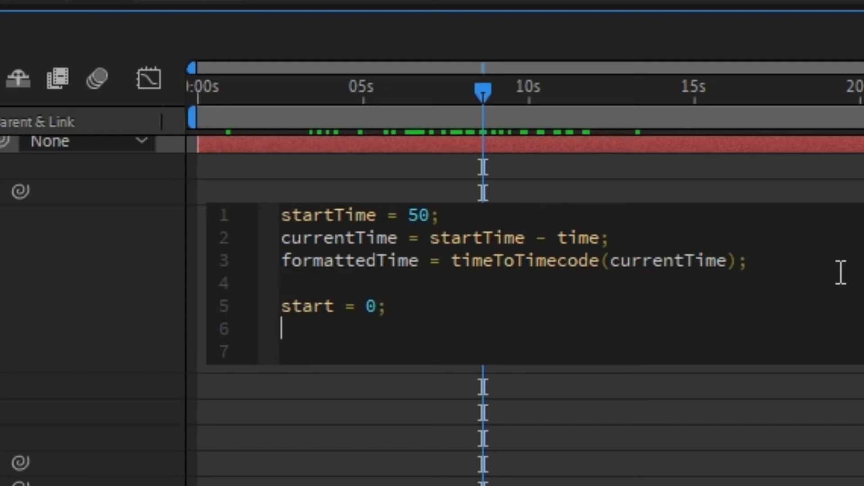
type("end")
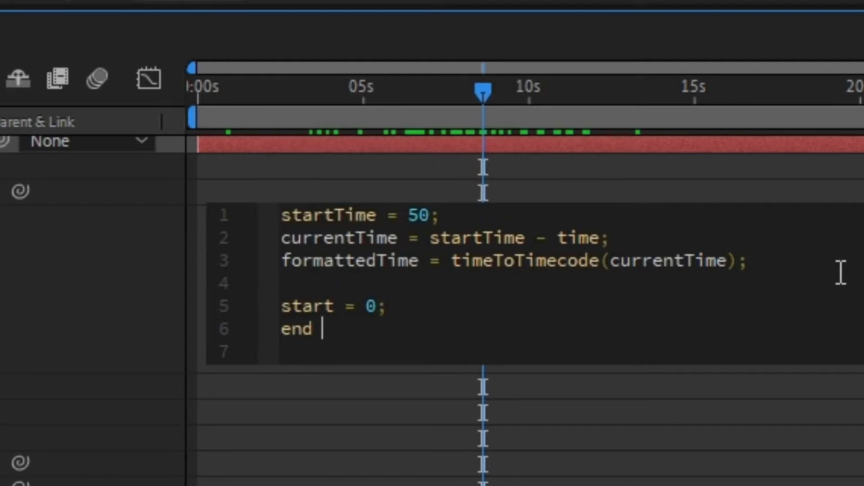
type("= 6;")
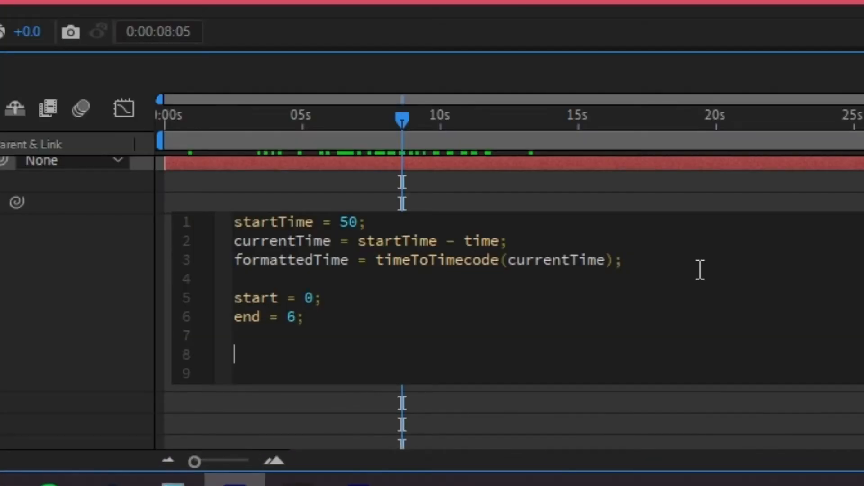
Step: Add the line newTime = formattedTime.substring(start,end);
type("newTime =")
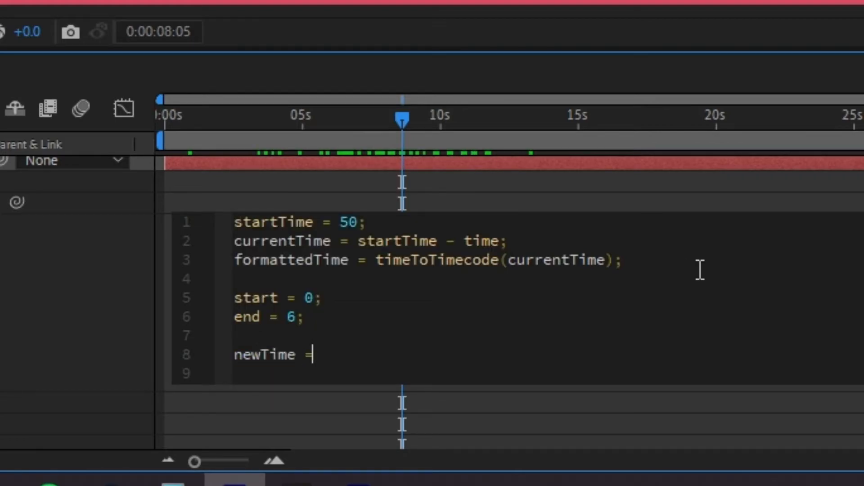
type("formattedTime")
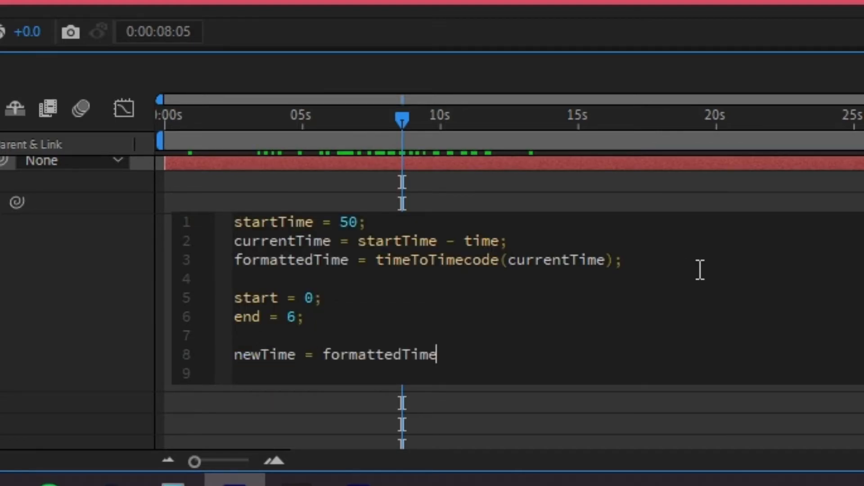
type(".")
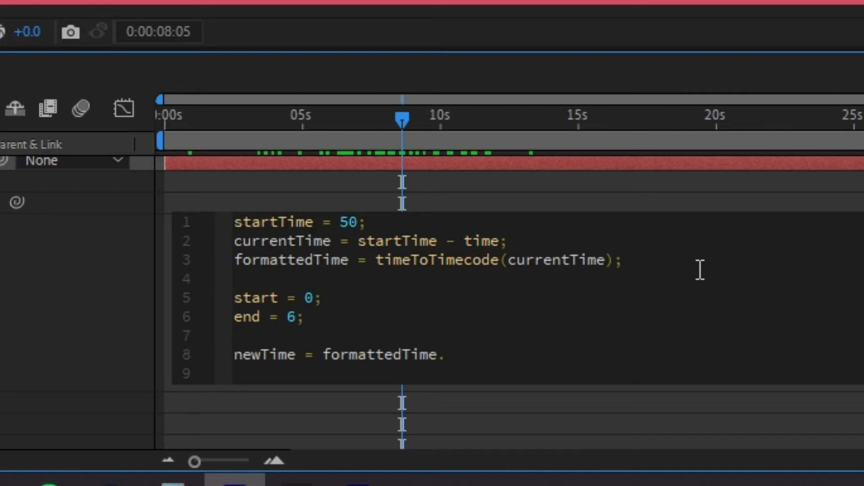
type("substring()")
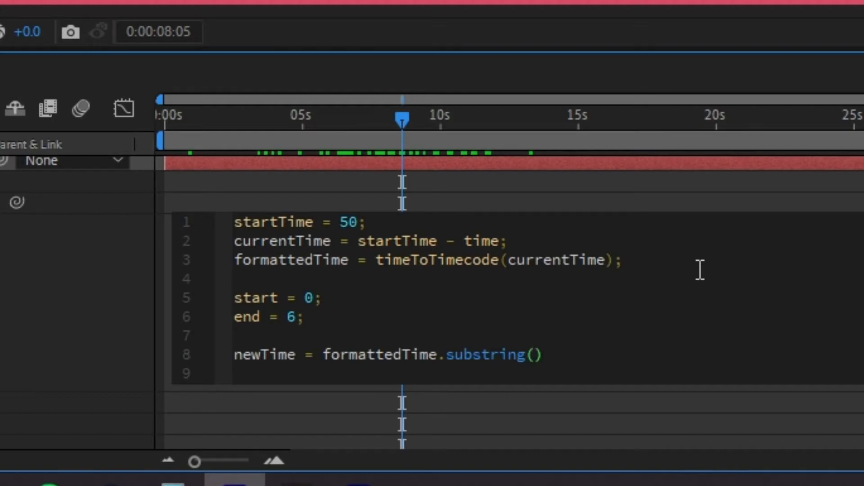
type("start,end")
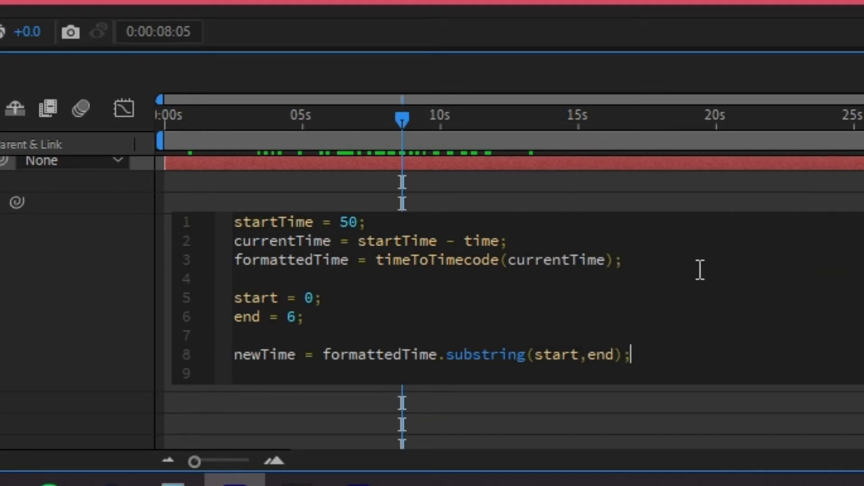
mouse_move(381, 133)
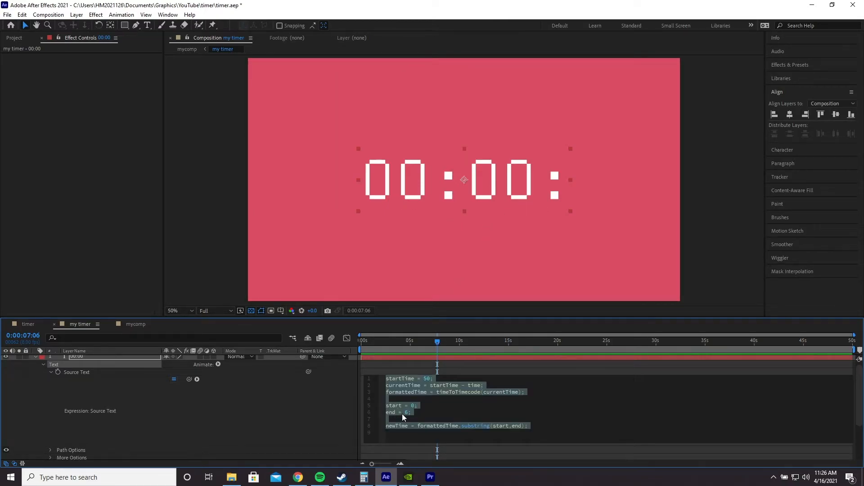
Step: Change startTime to 70 and the end value to 8
left_click(408, 412)
type("5")
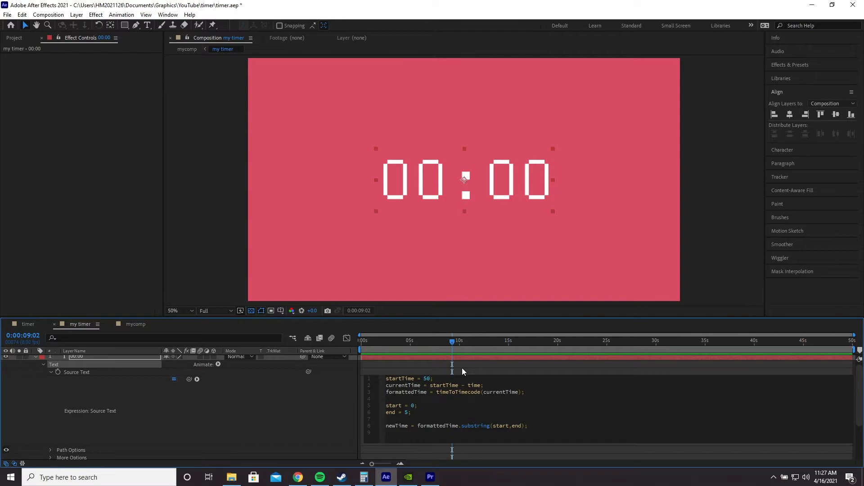
type("70")
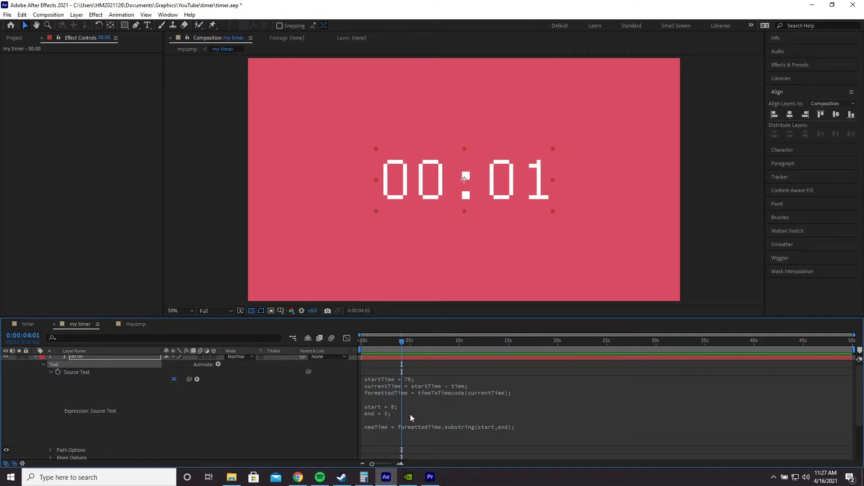
left_click(435, 403)
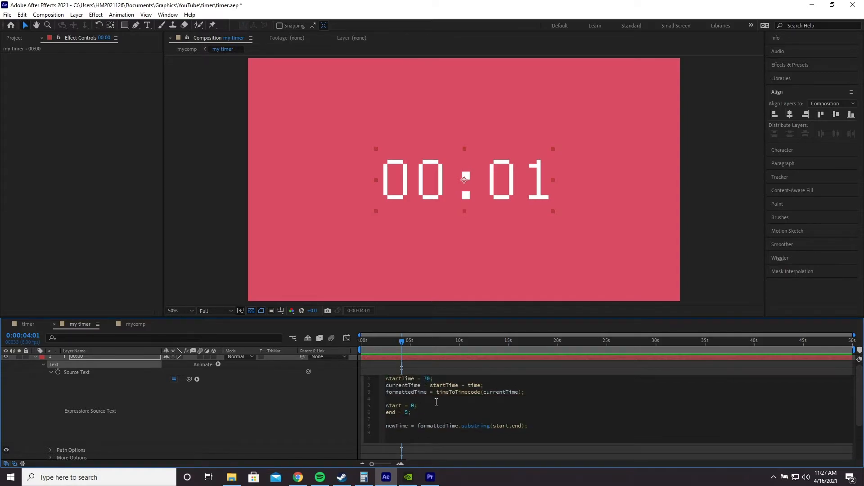
type("8")
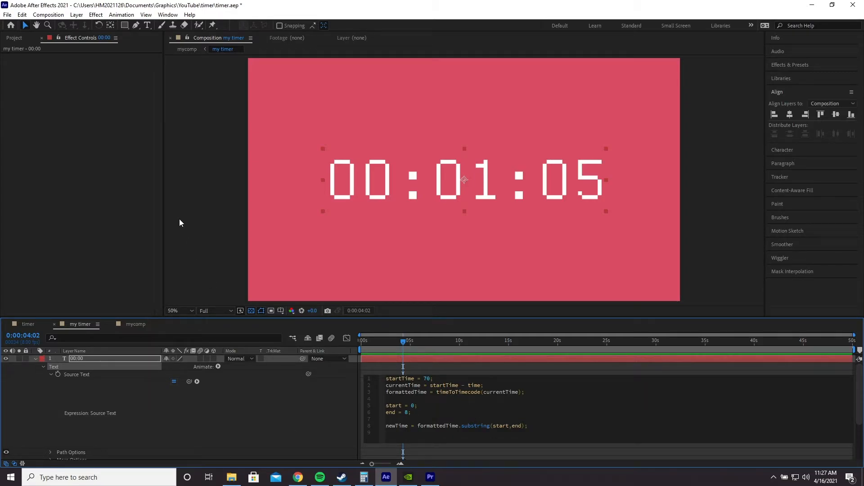
Step: Create a null layer and rename it timer controls
left_click(76, 14)
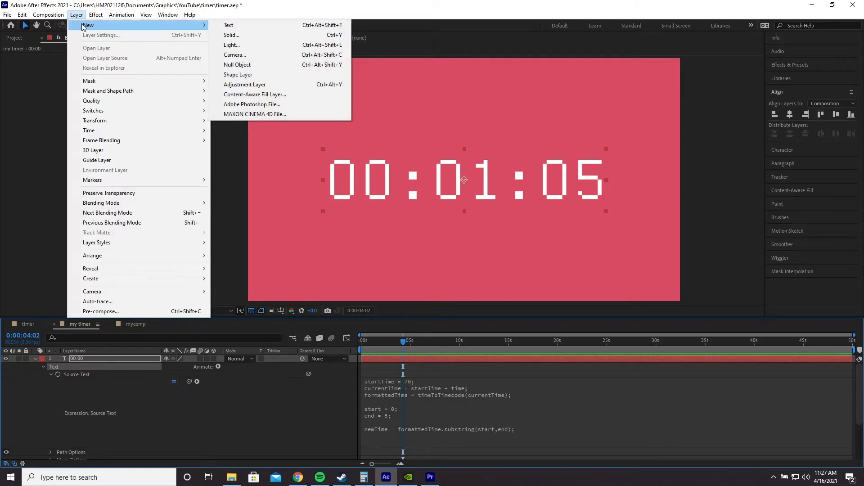
left_click(237, 64)
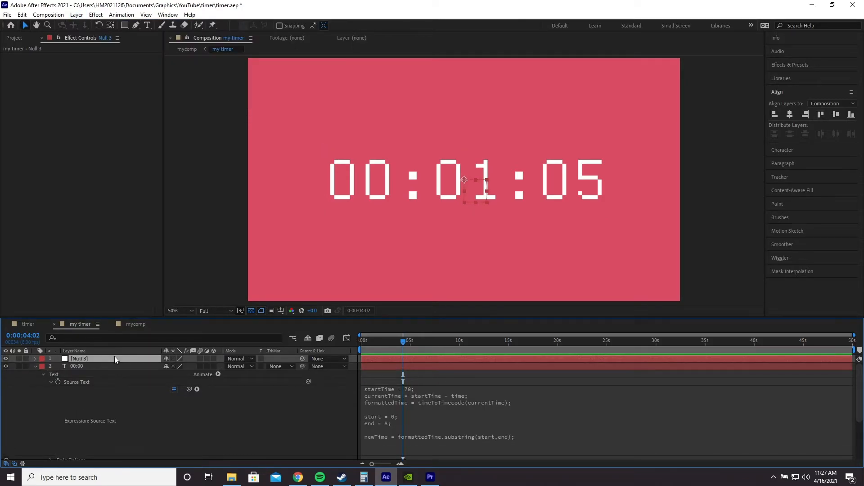
double_click(79, 358)
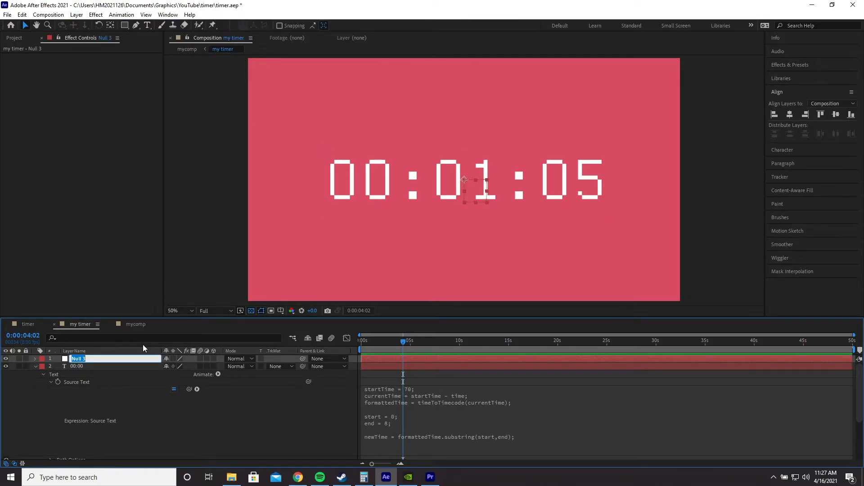
type("timer controls")
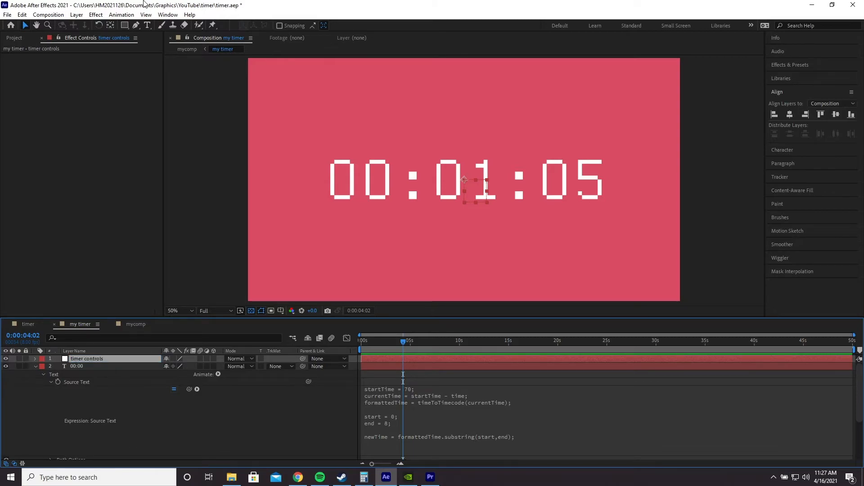
Step: Apply a Slider Control effect to the null and select it for renaming
left_click(96, 15)
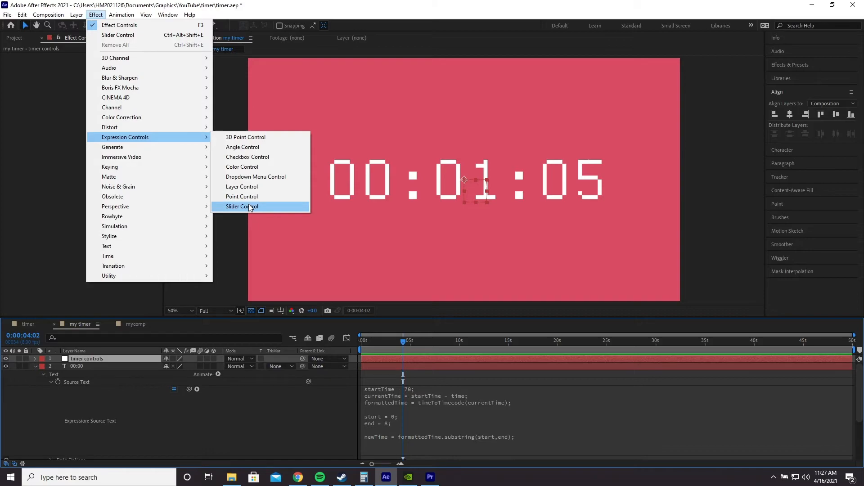
left_click(241, 206)
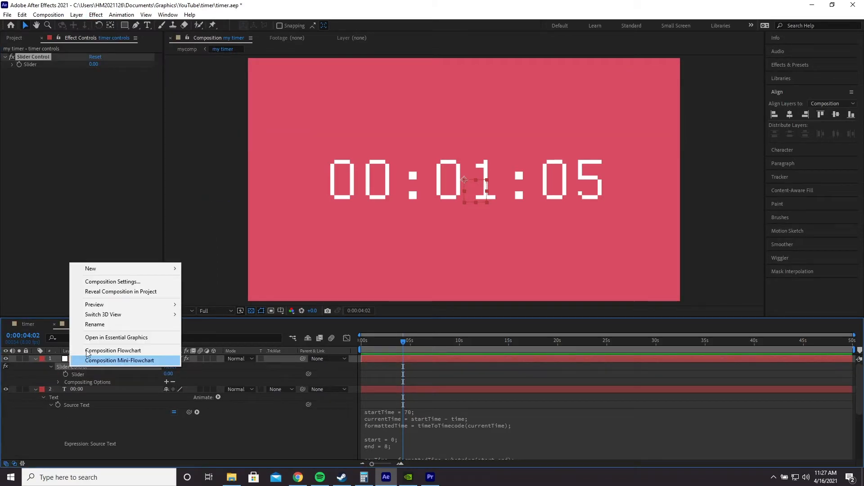
left_click(94, 324)
type("startTime")
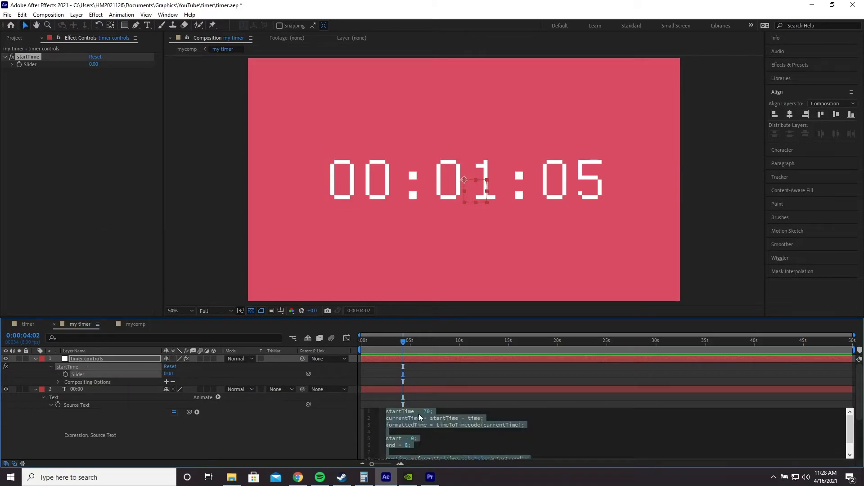
Step: Select the hardcoded startTime value 70 in the Source Text expression
left_click(424, 418)
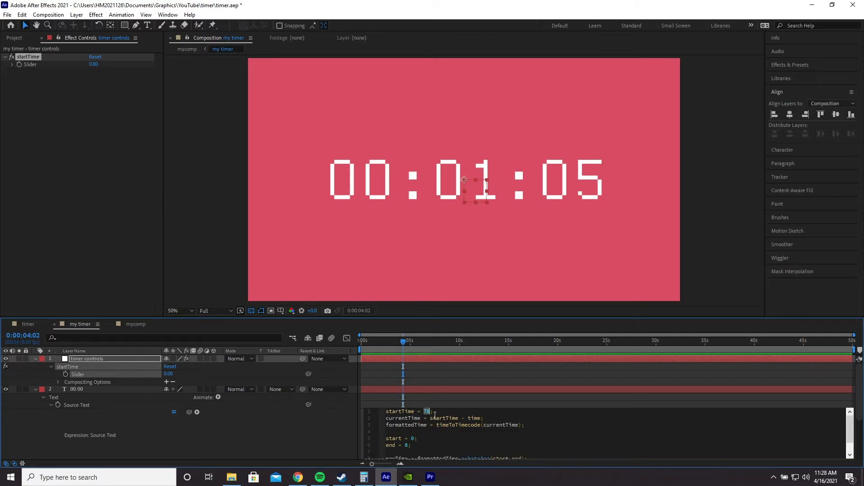
mouse_move(196, 412)
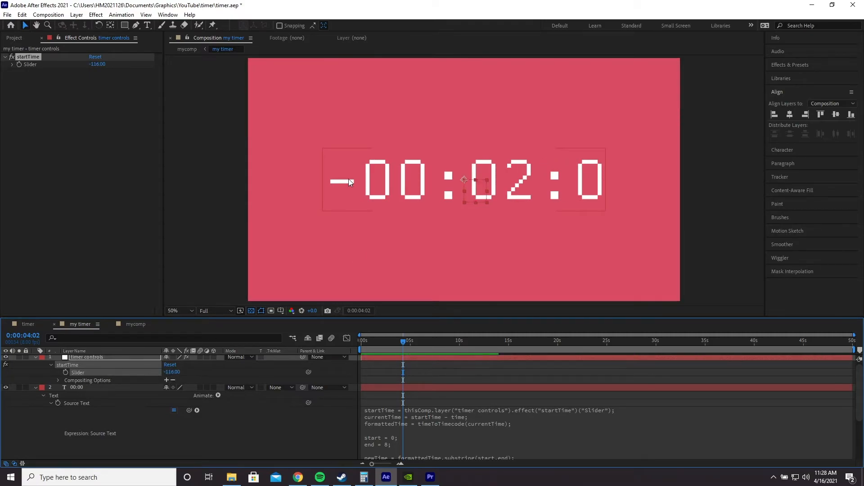
mouse_move(347, 193)
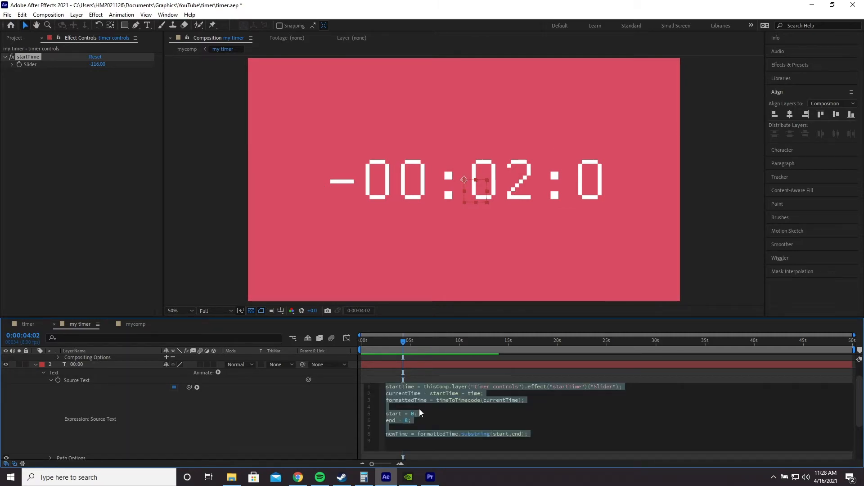
mouse_move(428, 411)
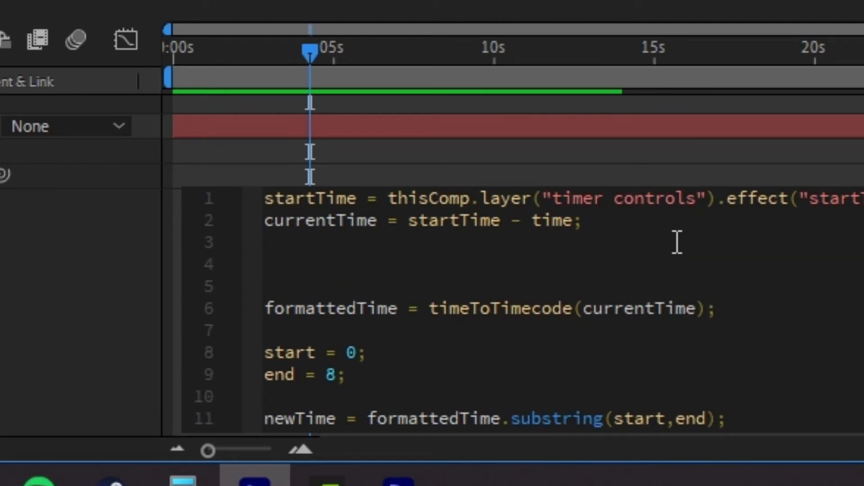
Step: Add if(currentTime < 0) { currentTime = 0; } after the currentTime line in the Source Text expression
type("if()")
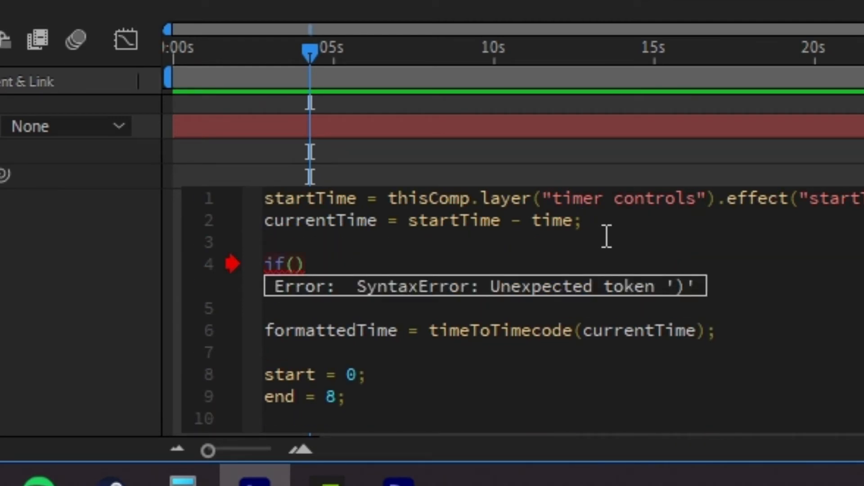
type("currentTime < 0")
type("{")
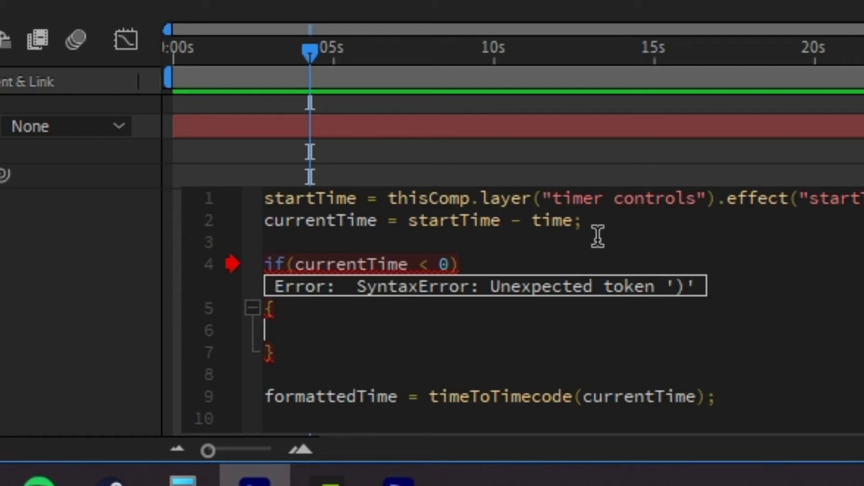
mouse_move(510, 347)
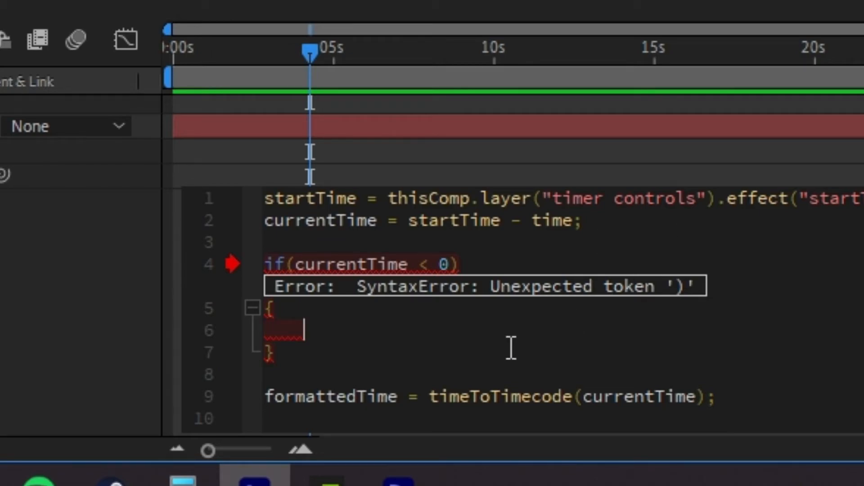
type("currentTime = 0;")
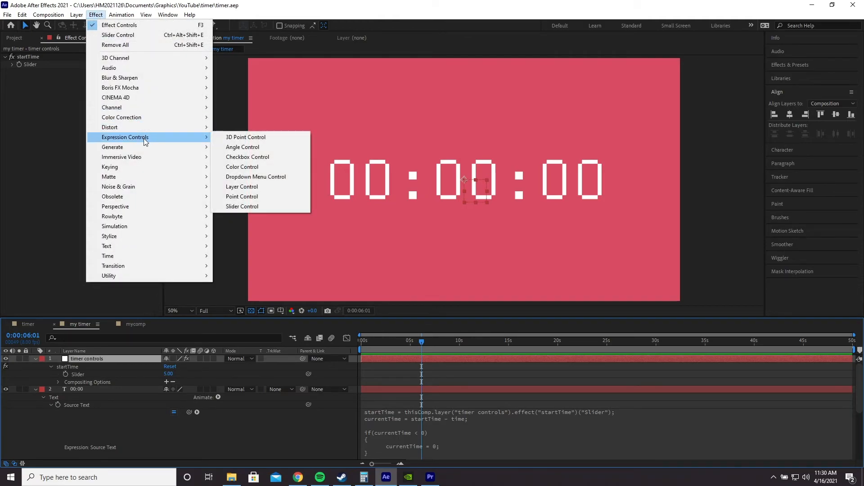
Step: Add startDigit (3) and endDigit (8) sliders and pick-whip them into the substring start and end
left_click(241, 206)
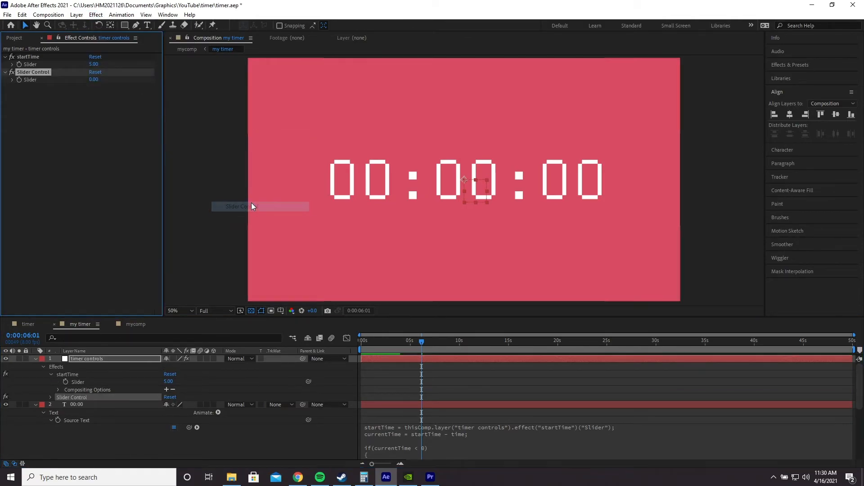
double_click(71, 397)
type("startDigit")
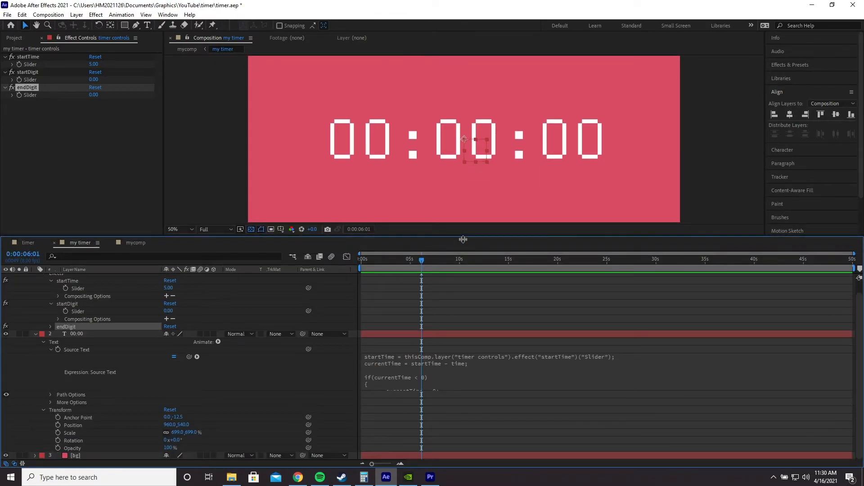
scroll("down", 3)
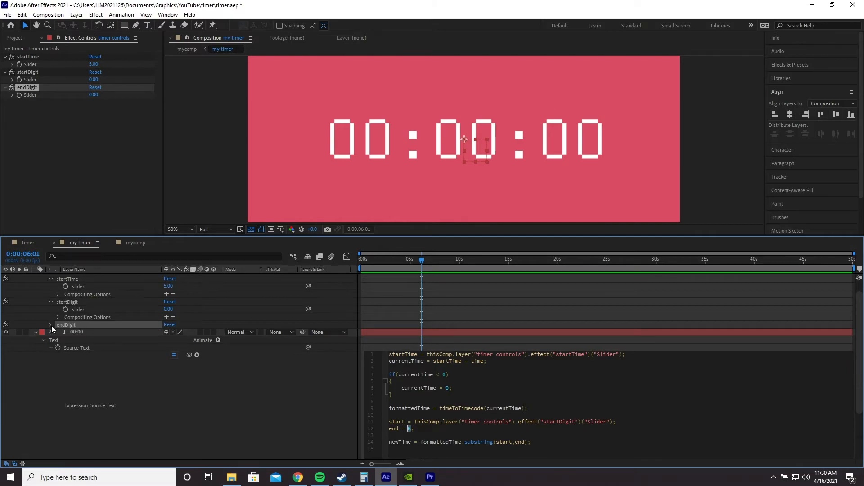
left_click(51, 324)
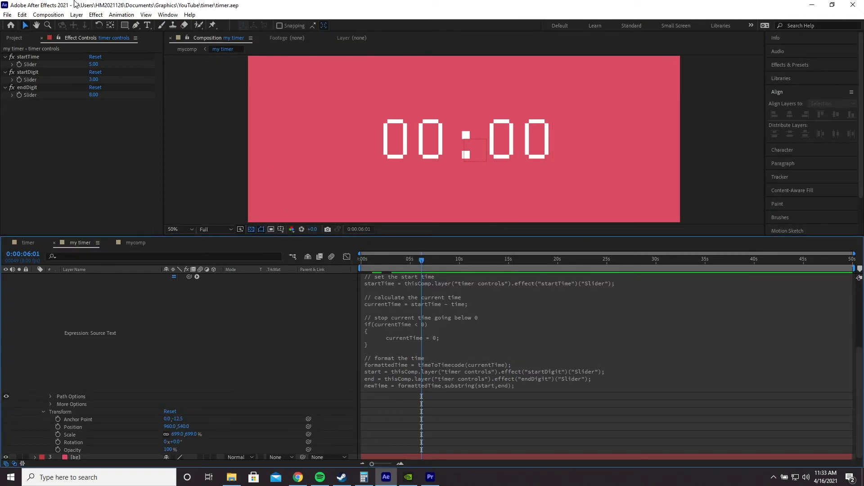
mouse_move(168, 15)
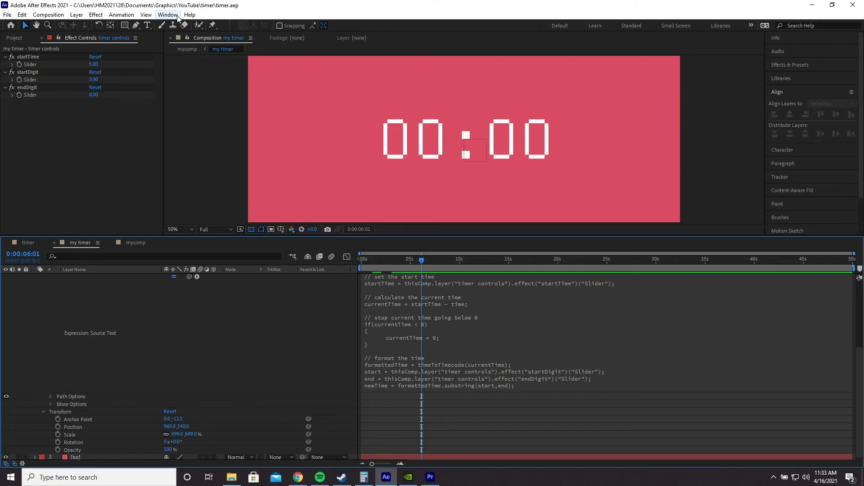
Step: Add the three timer sliders to the Essential Graphics panel, renamed timer start, start digit and end digit
left_click(167, 14)
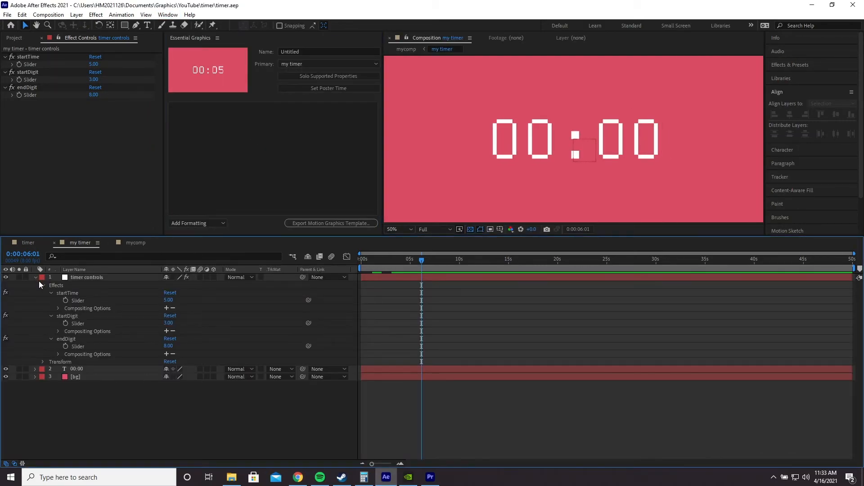
left_click(78, 300)
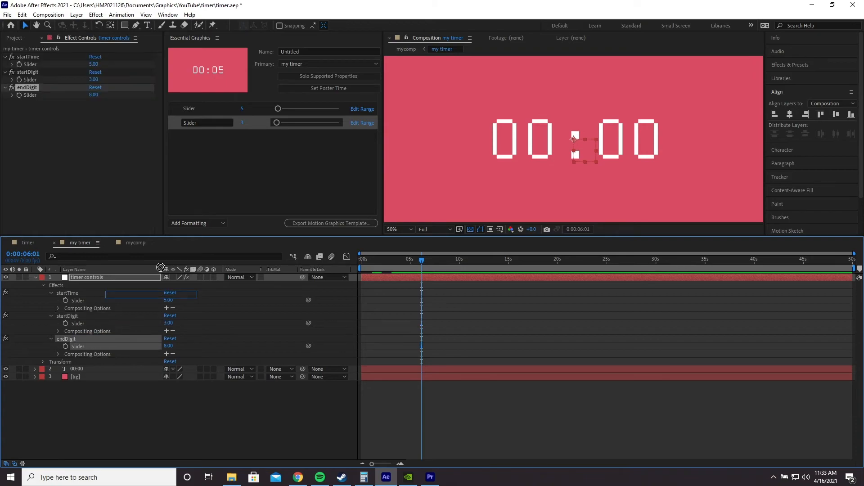
double_click(189, 108)
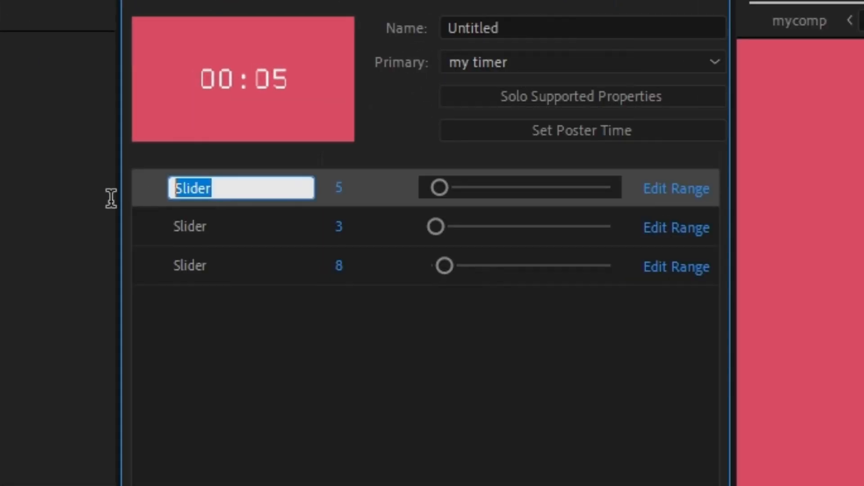
type("timer start")
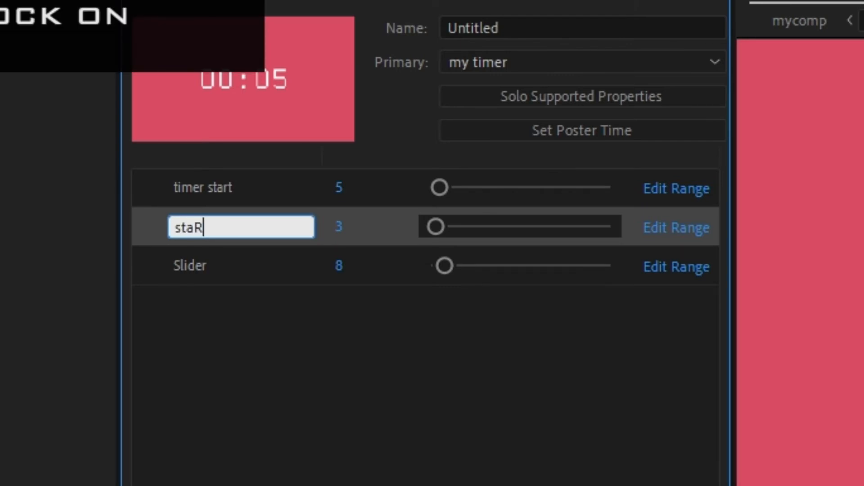
type("start digit")
left_click(241, 266)
type("end digit")
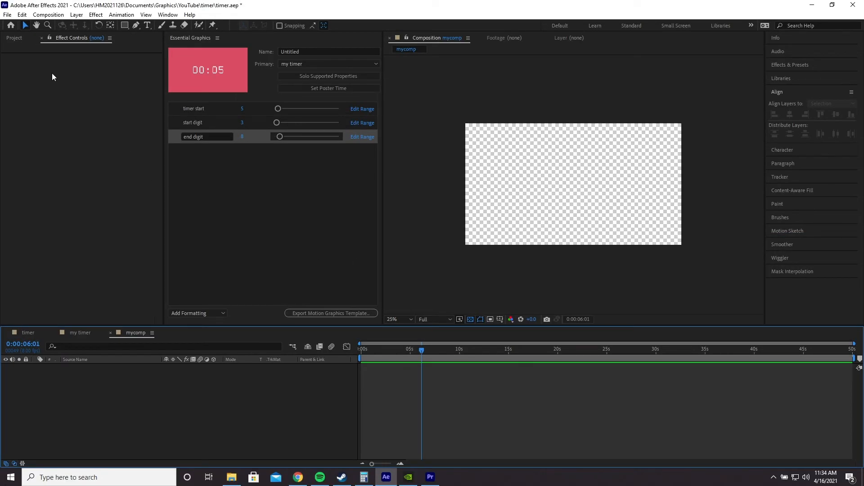
Step: Nest my timer in mycomp and enter 763, 6 and 11 in its Essential Properties
left_click(15, 37)
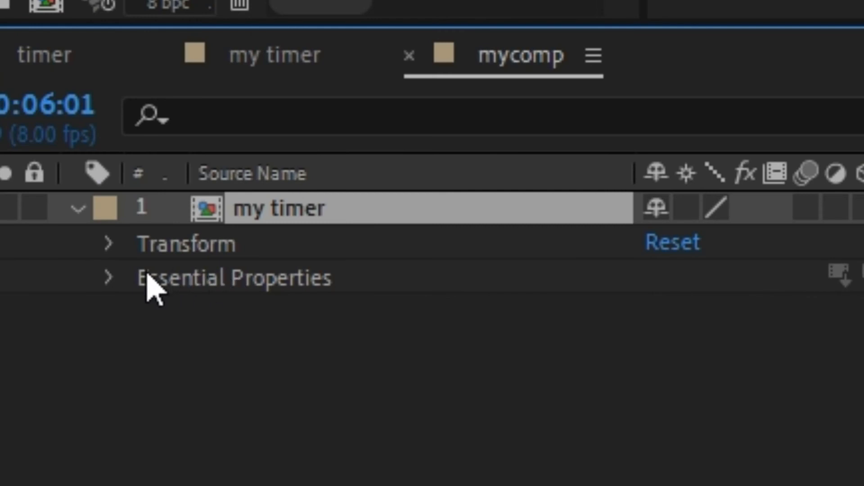
left_click(109, 278)
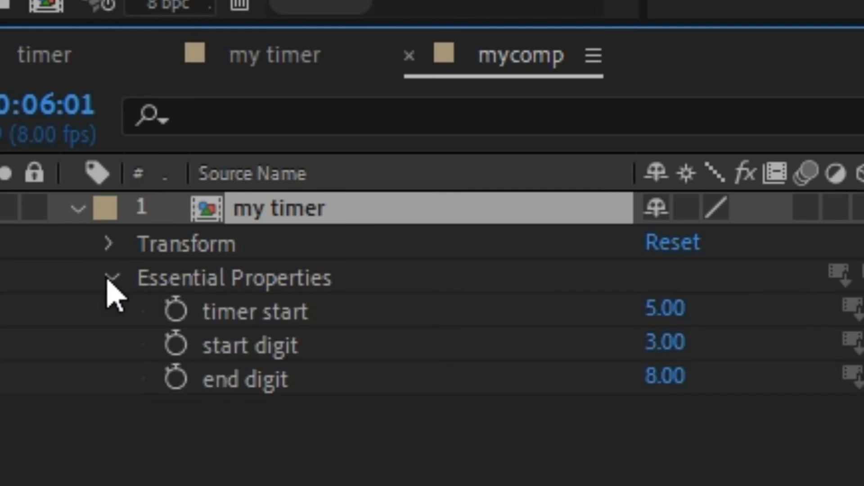
mouse_move(462, 416)
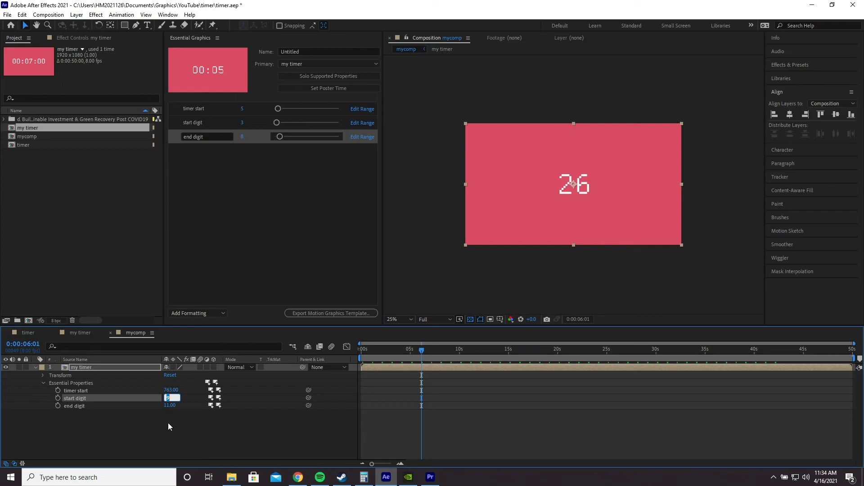
left_click(385, 349)
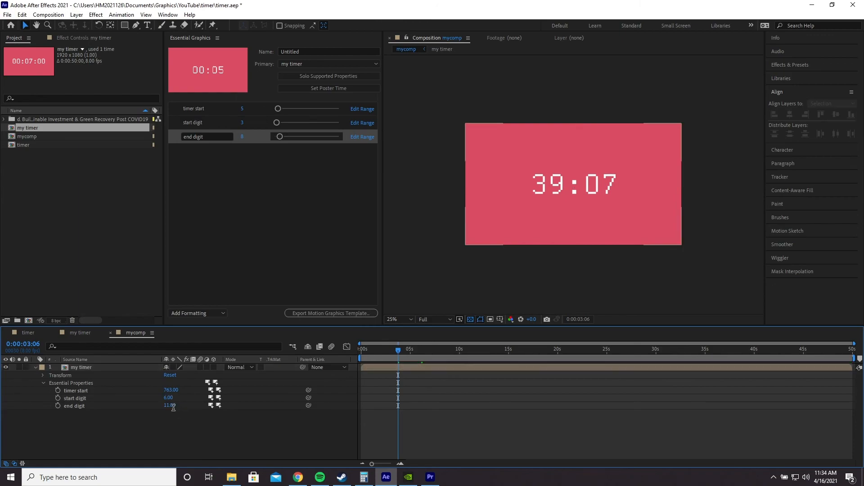
double_click(171, 405)
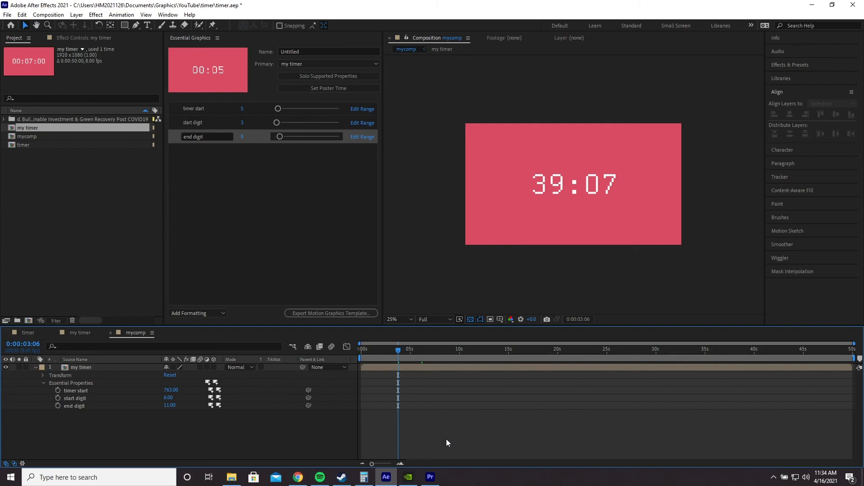
left_click(296, 476)
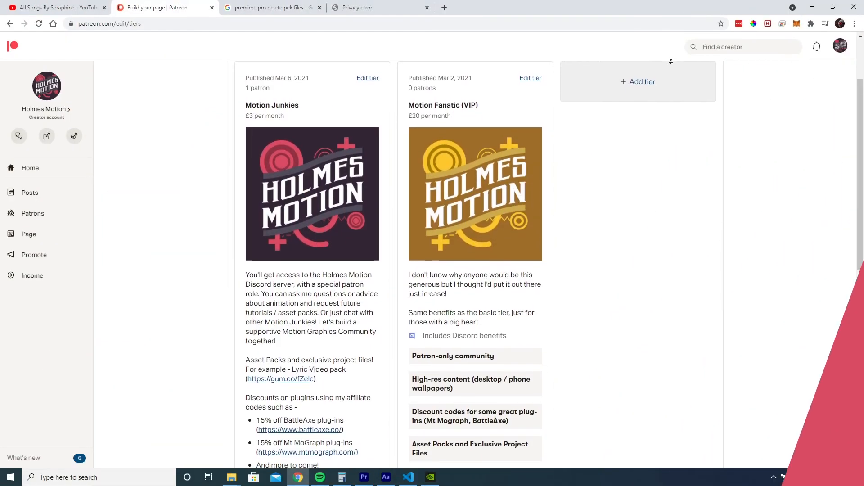
Step: Scroll the Patreon tiers page to Holmes Motion's patron-only posts like Amazing Grainy Shadows
scroll("down", 3)
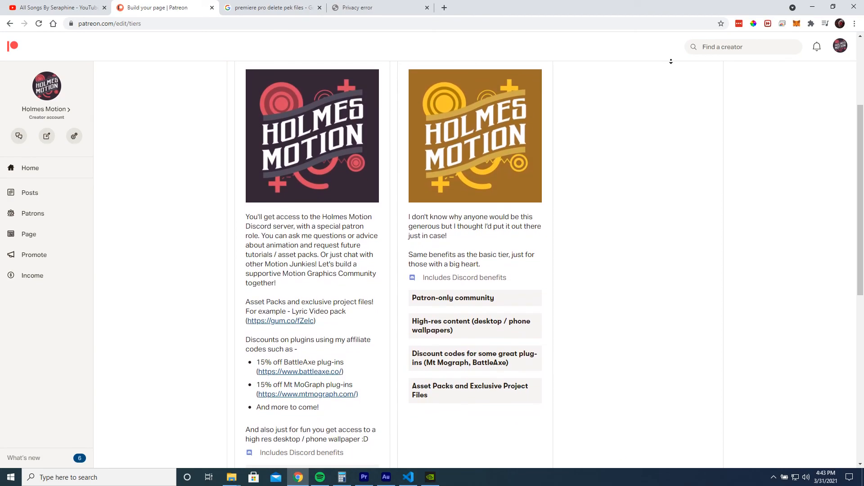
scroll("down", 3)
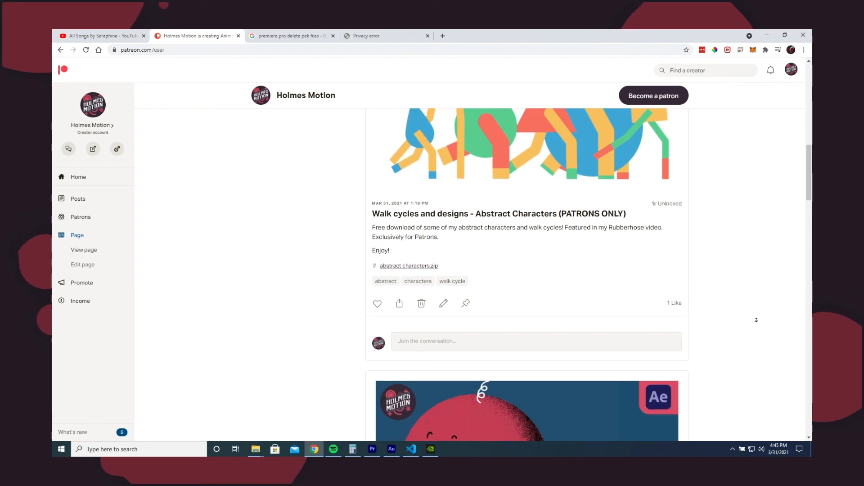
scroll("down", 3)
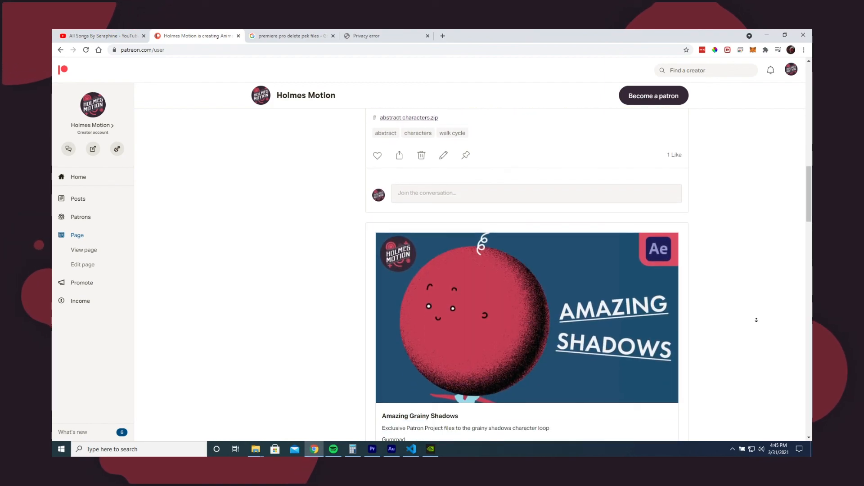